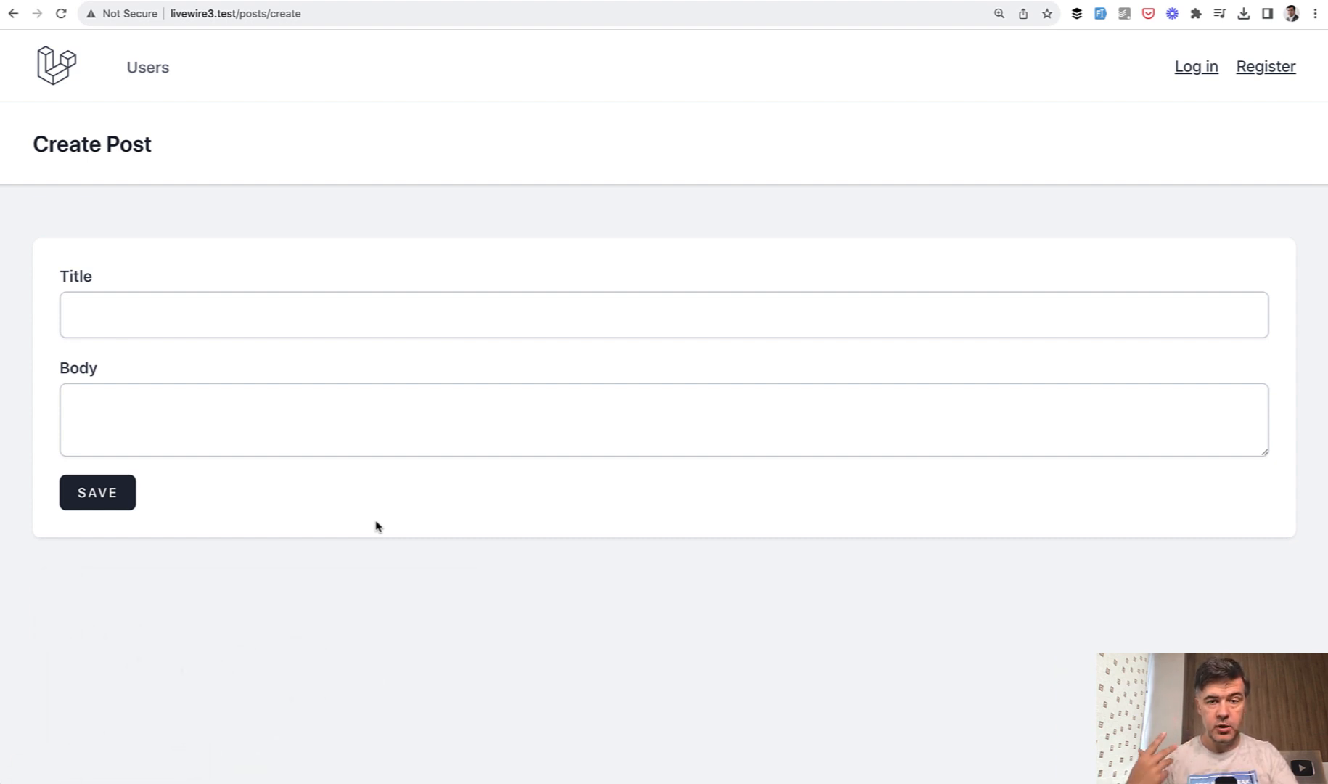
mouse_move(503, 635)
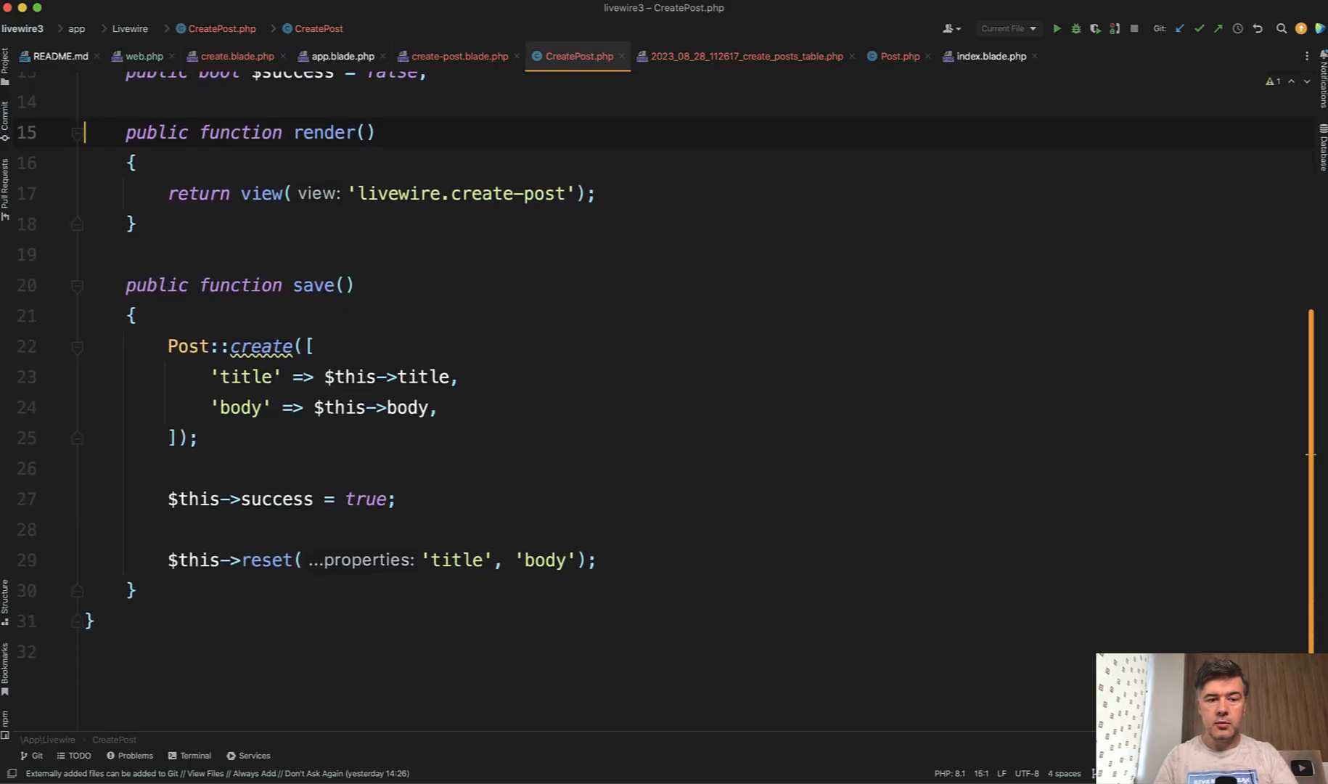
Add $this->validate() to save(): title 'required','min:3' and body 'required','min:10'.
scroll("down", 3)
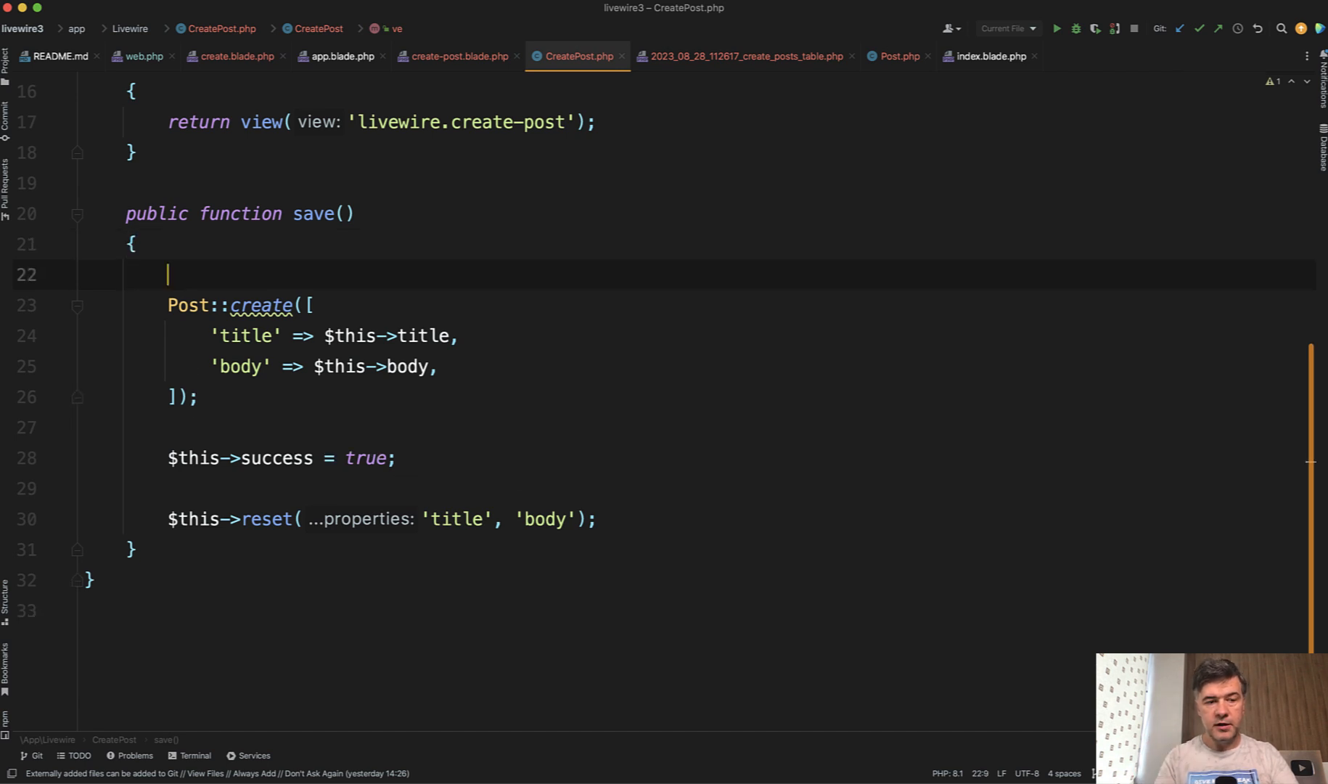
type("$this->")
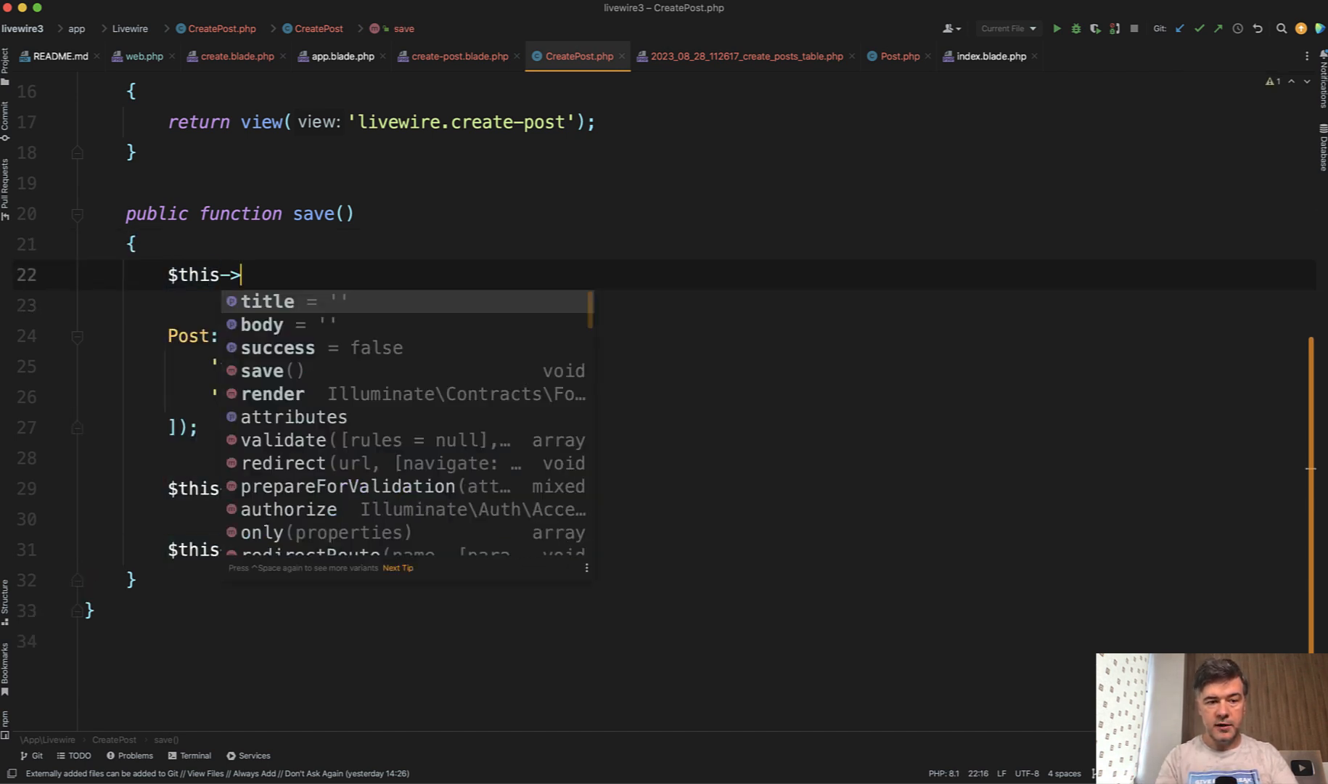
type("validate(")
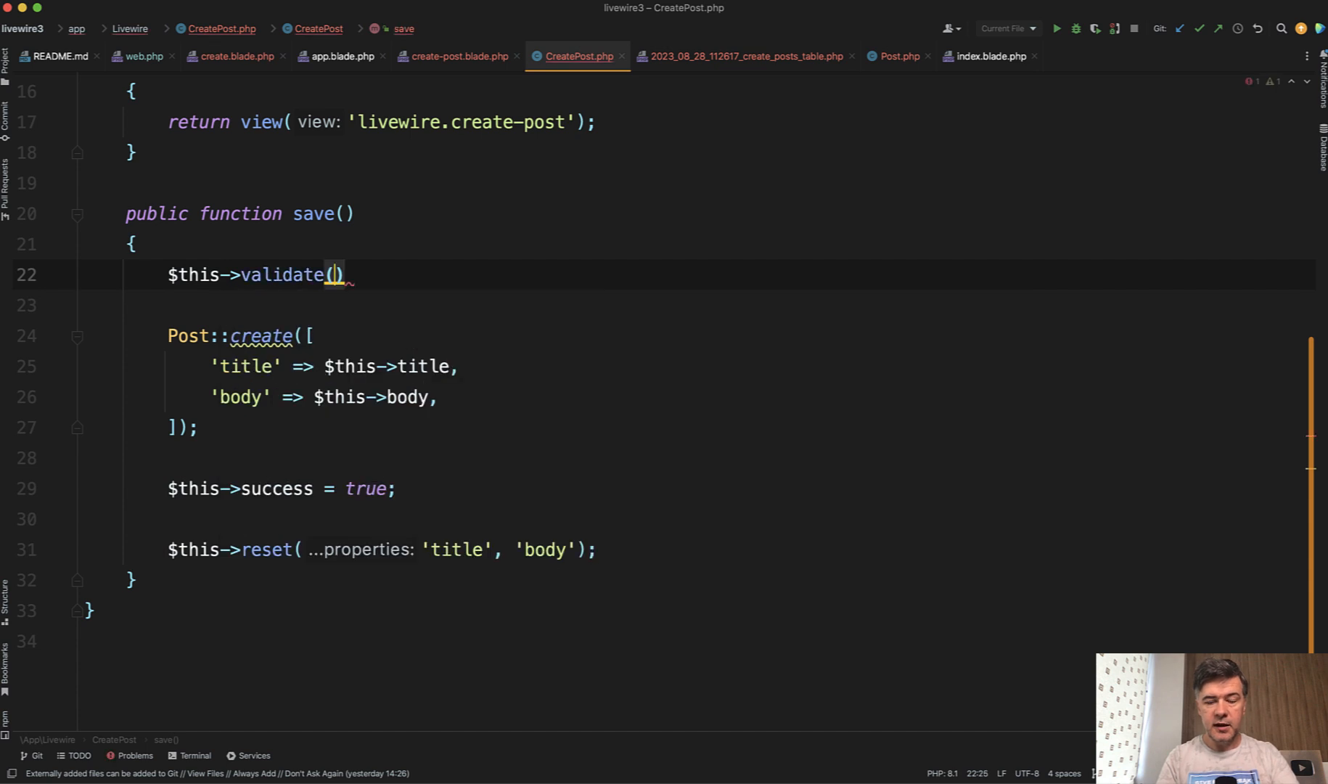
type("[")
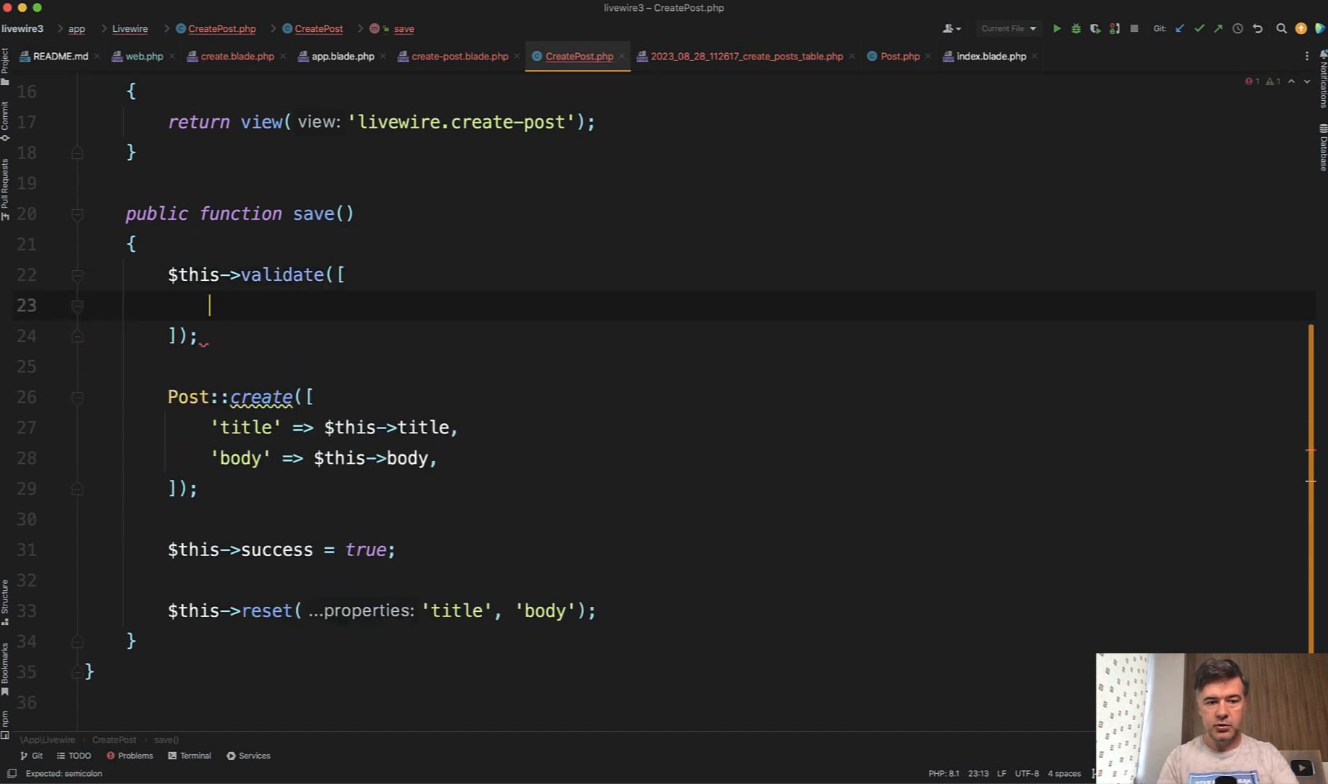
type("'title' =>")
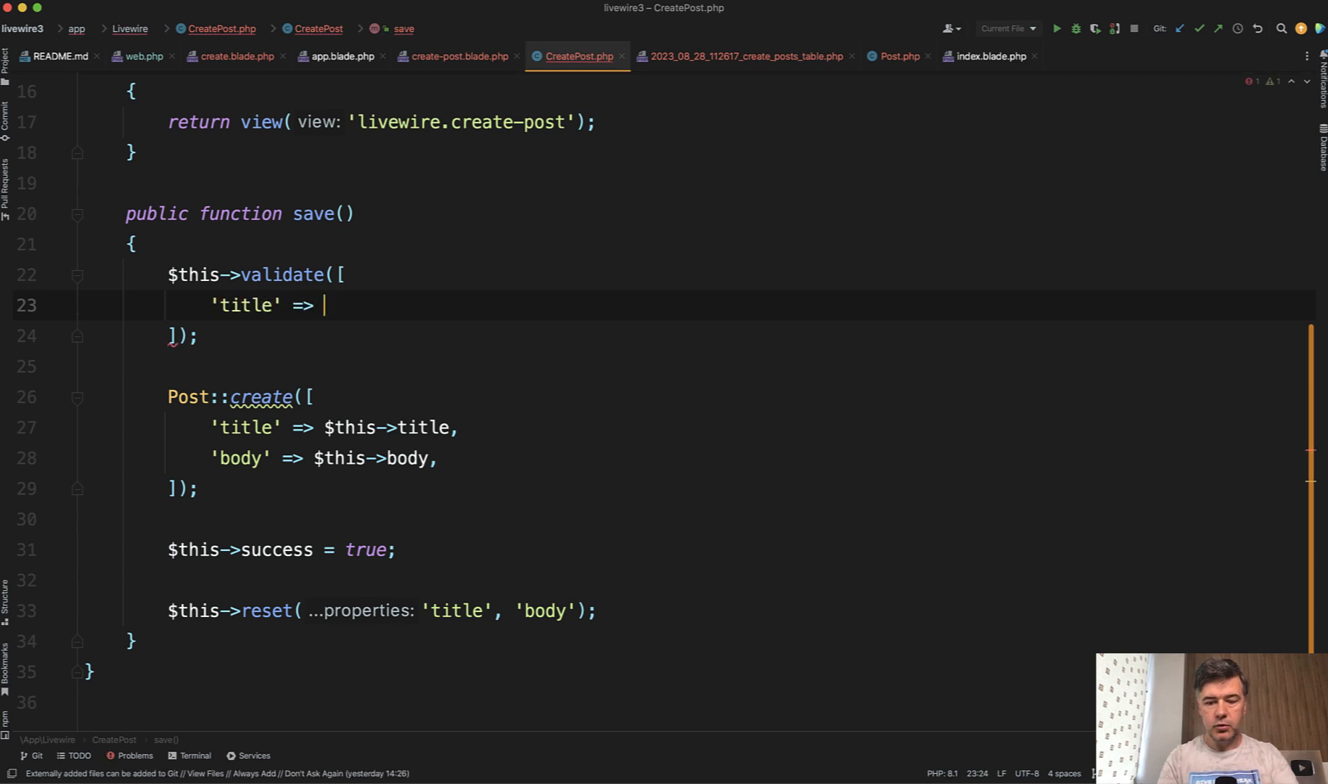
type("['require']")
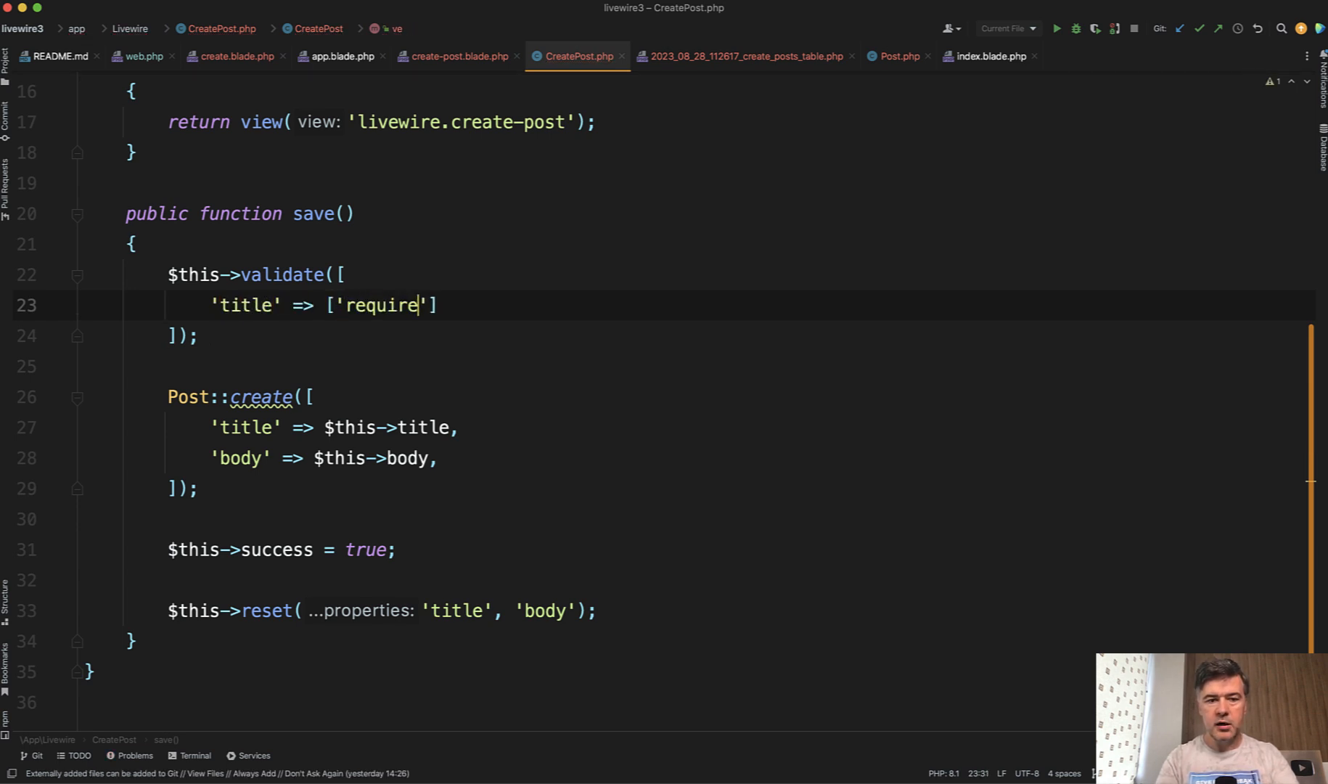
type("d',")
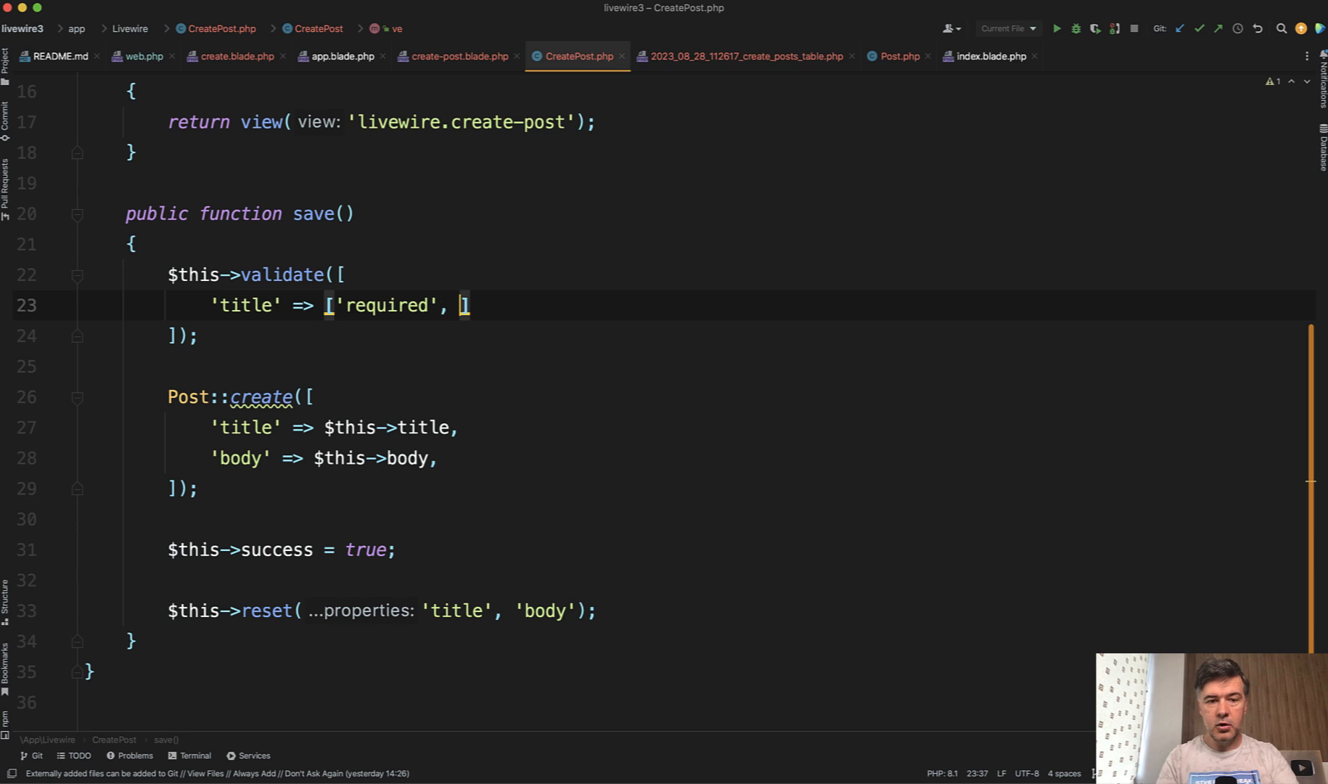
type("'min:3'")
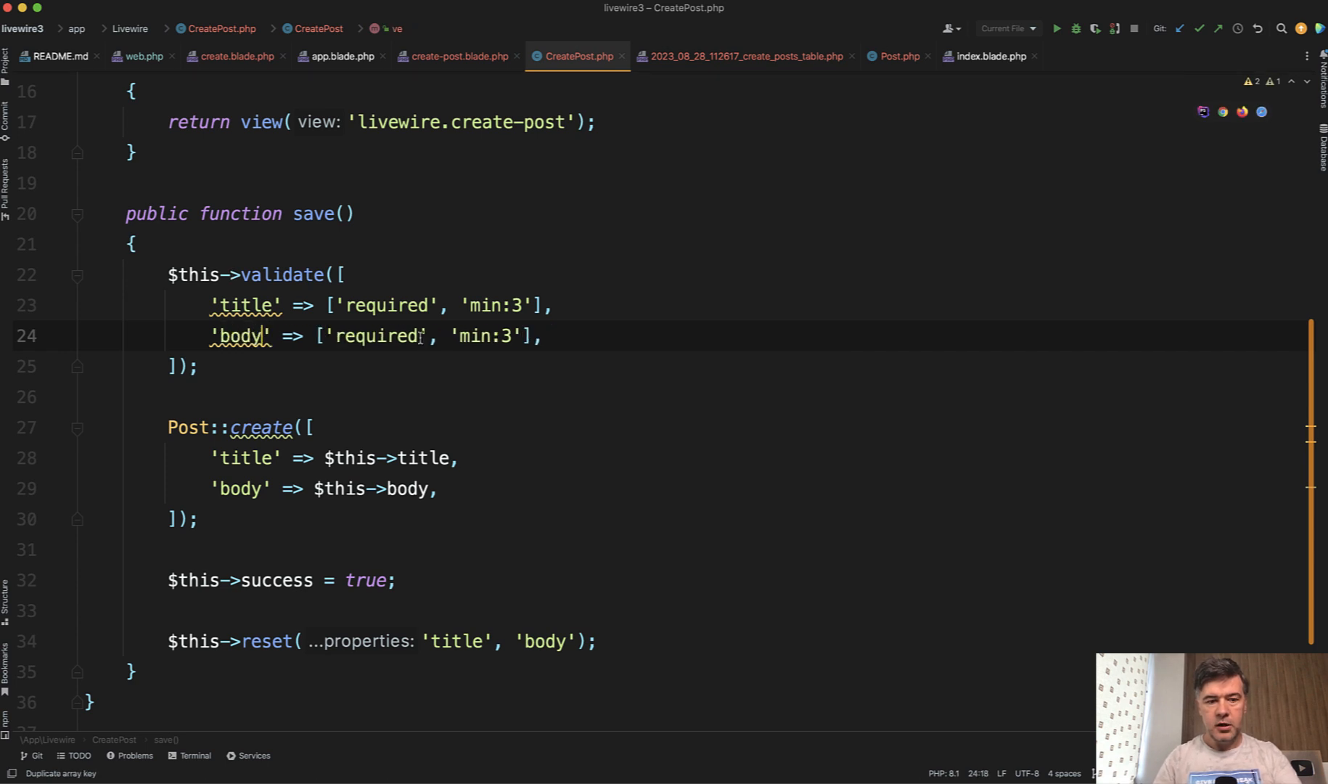
type("10")
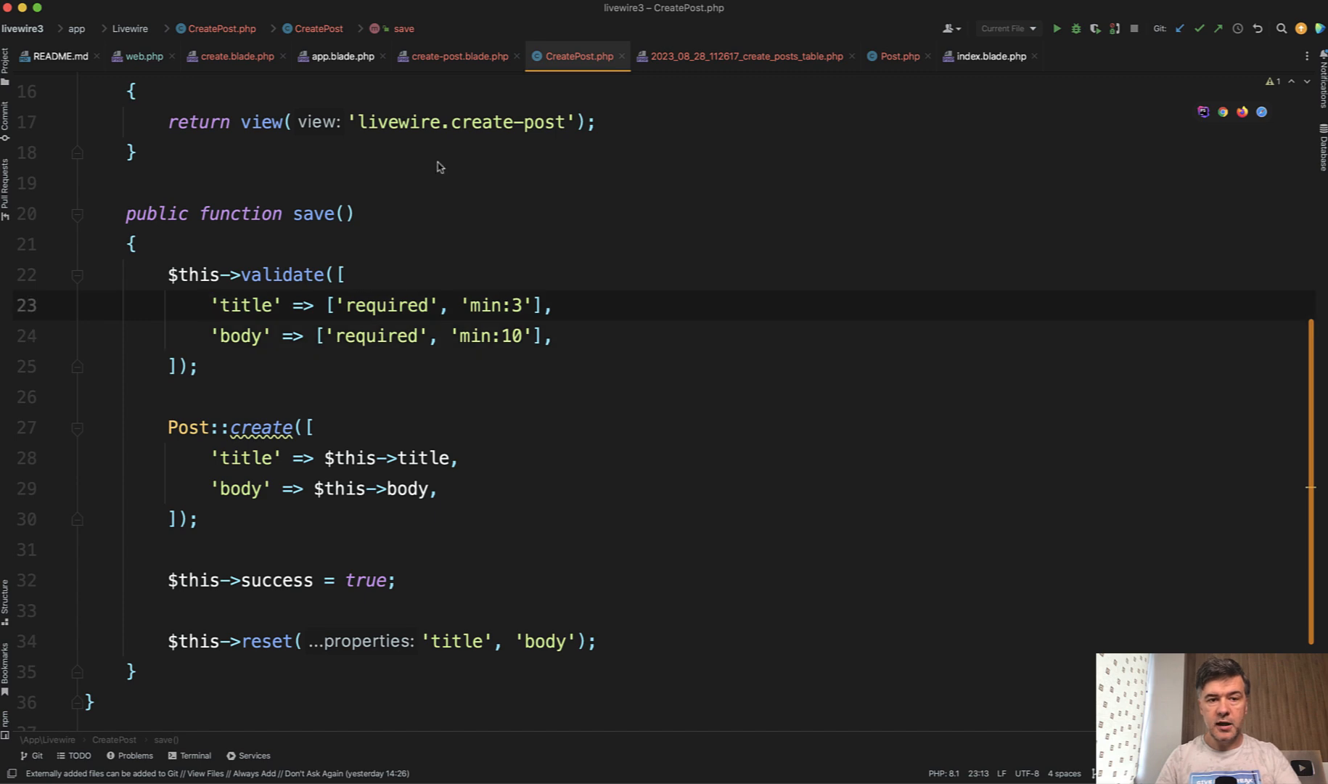
left_click(457, 56)
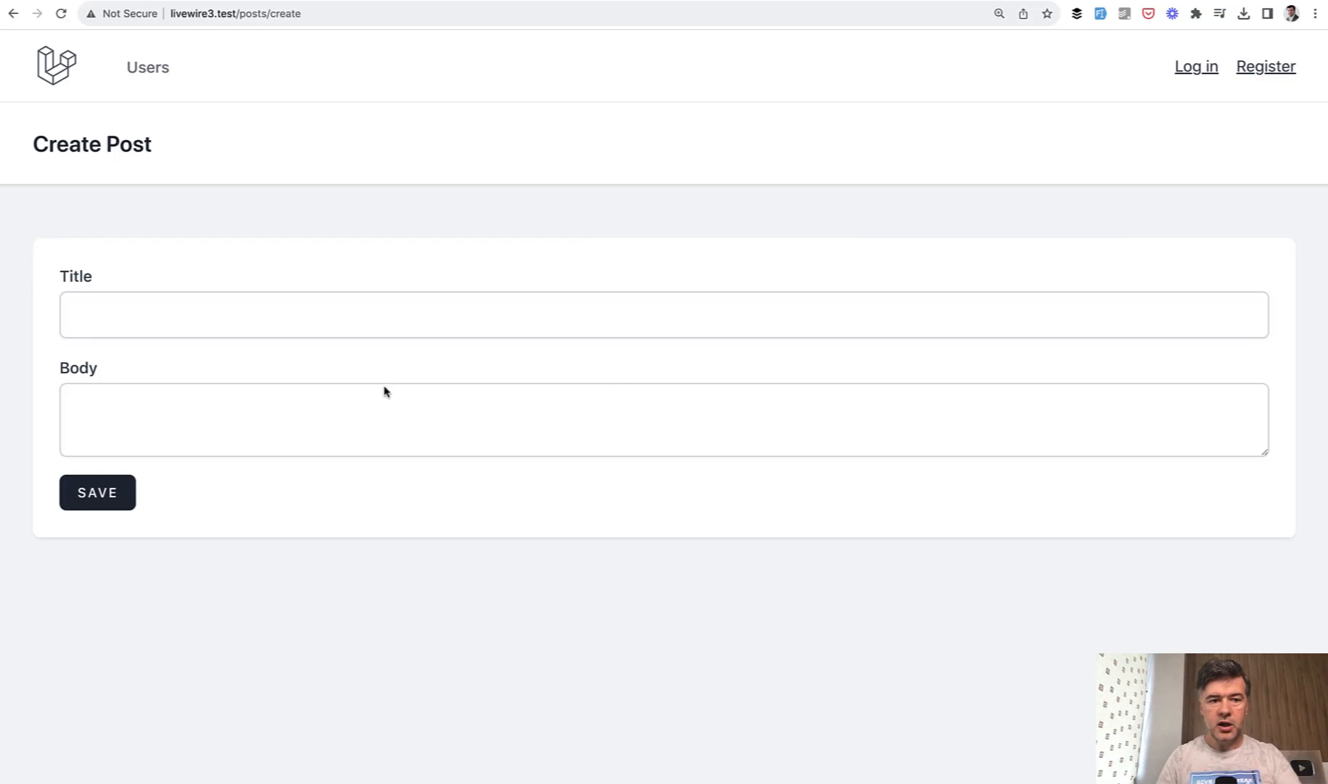
Click SAVE on the empty form to show 'title field is required' and 'body field is required'.
left_click(97, 492)
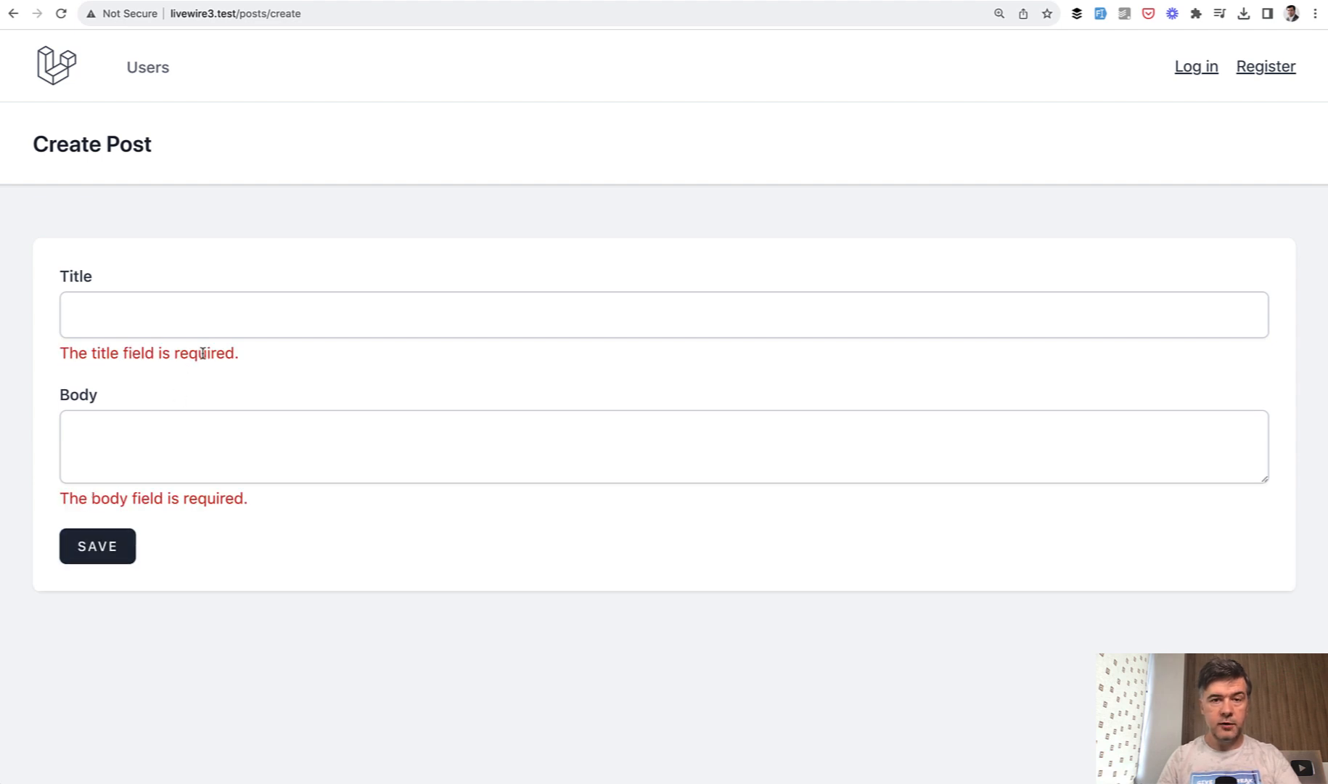
mouse_move(146, 451)
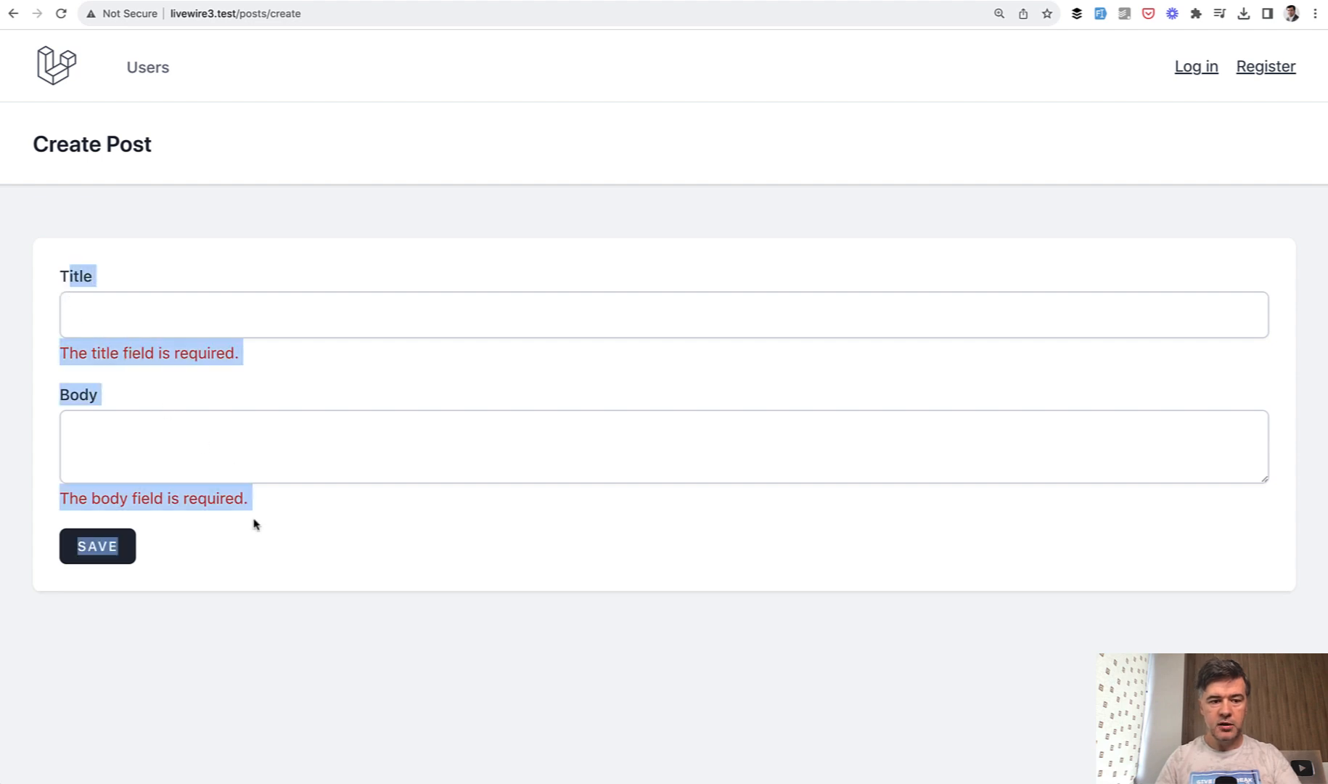
type("df")
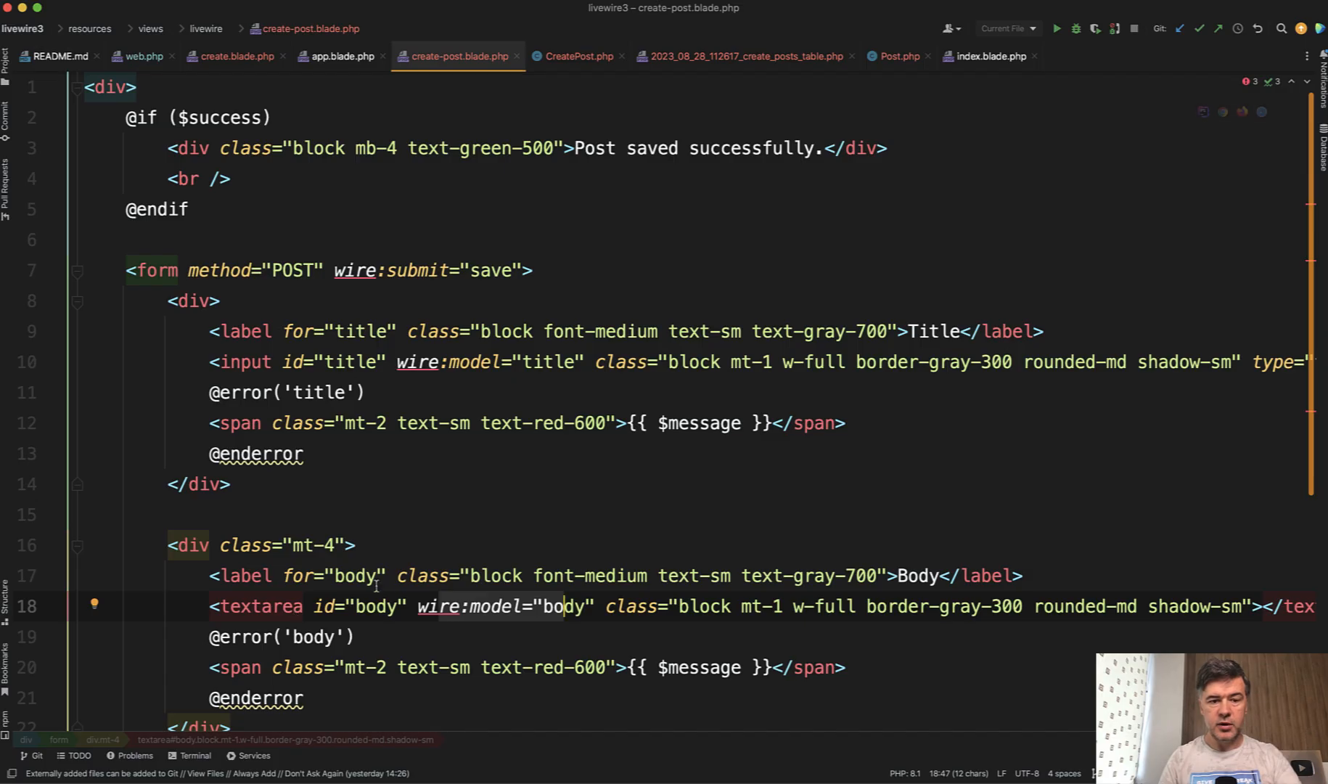
Return to CreatePost.php and insert a blank line above public string $title.
left_click(579, 56)
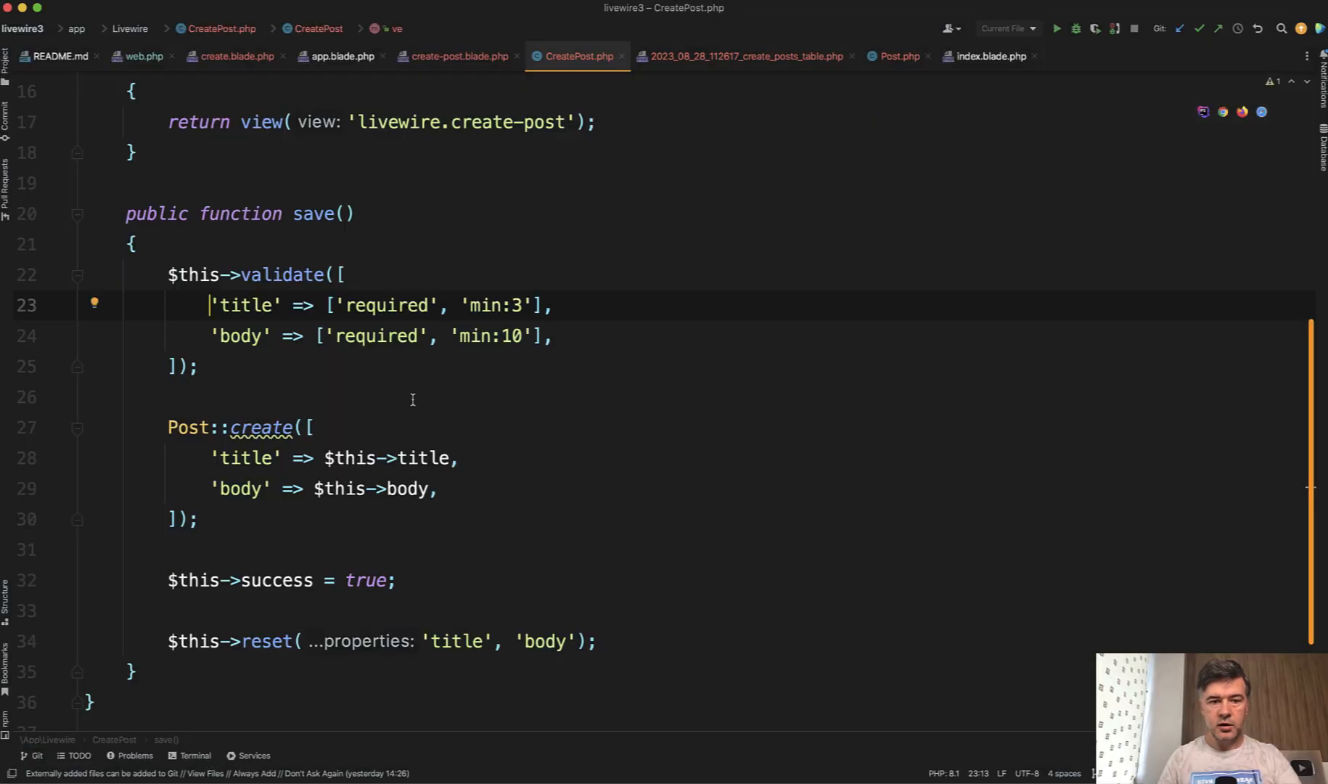
mouse_move(439, 410)
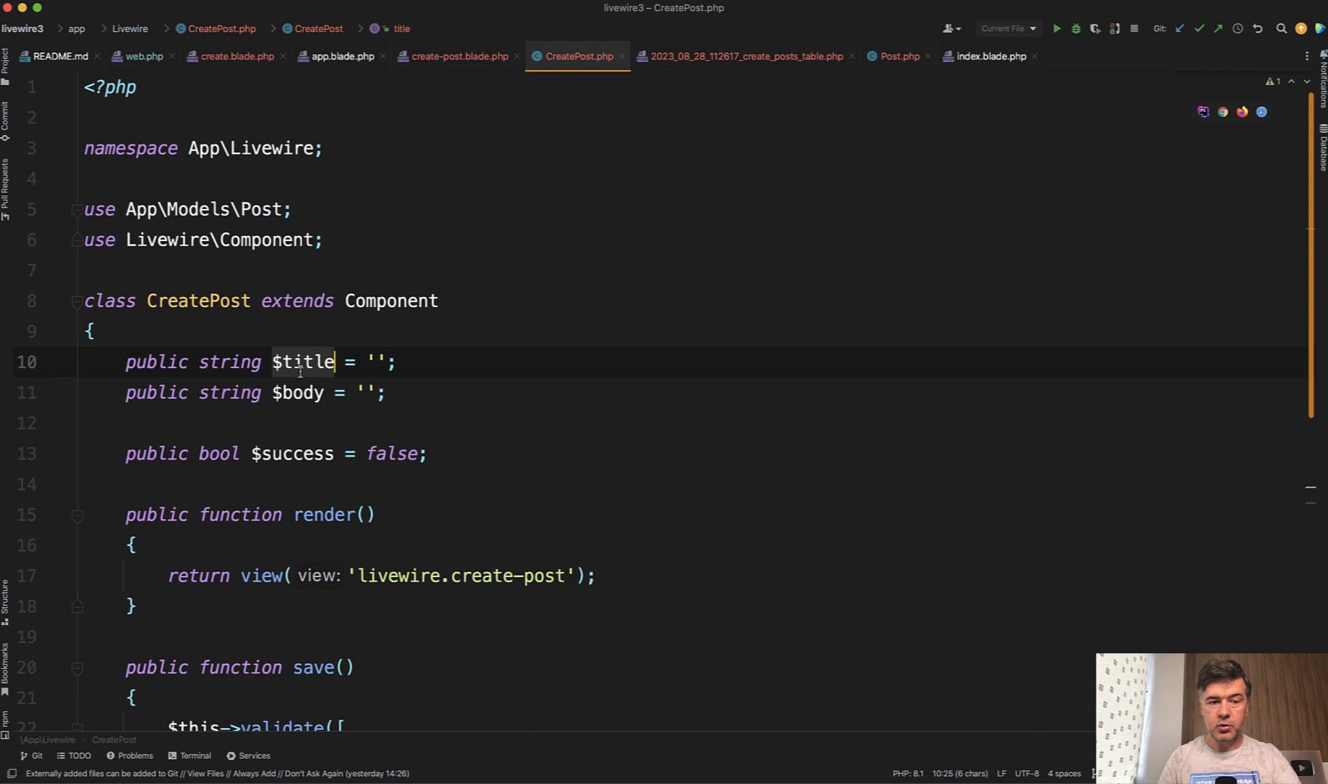
scroll("down", 3)
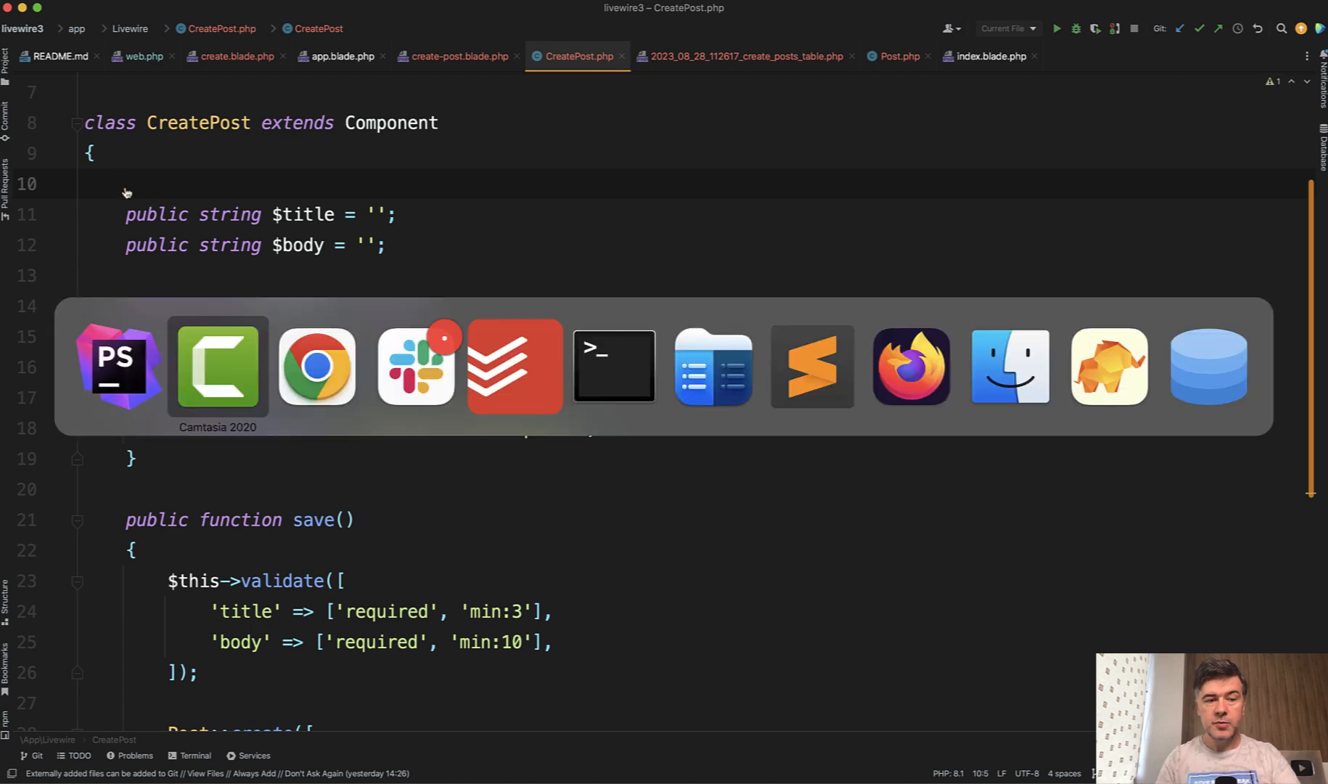
left_click(316, 365)
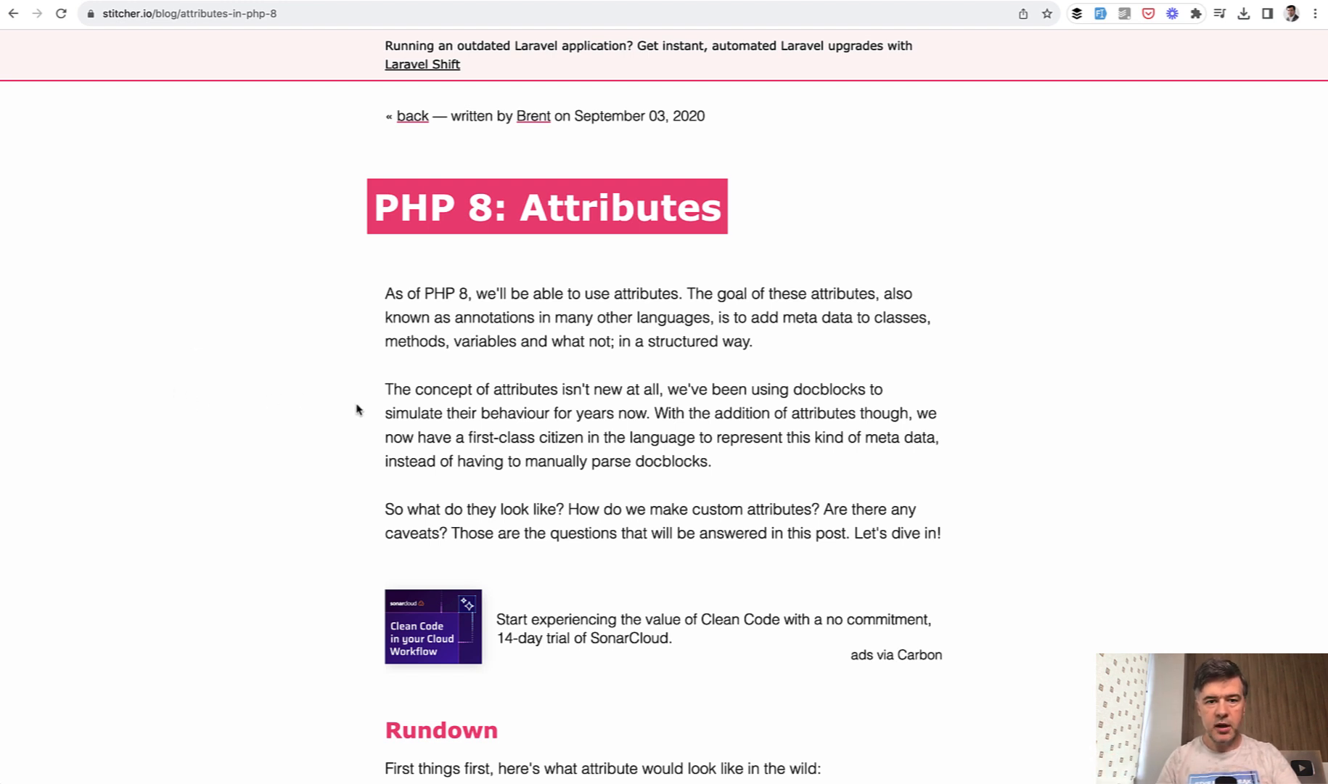
Scroll the stitcher.io attributes article to the Rundown ListensTo example.
scroll("down", 3)
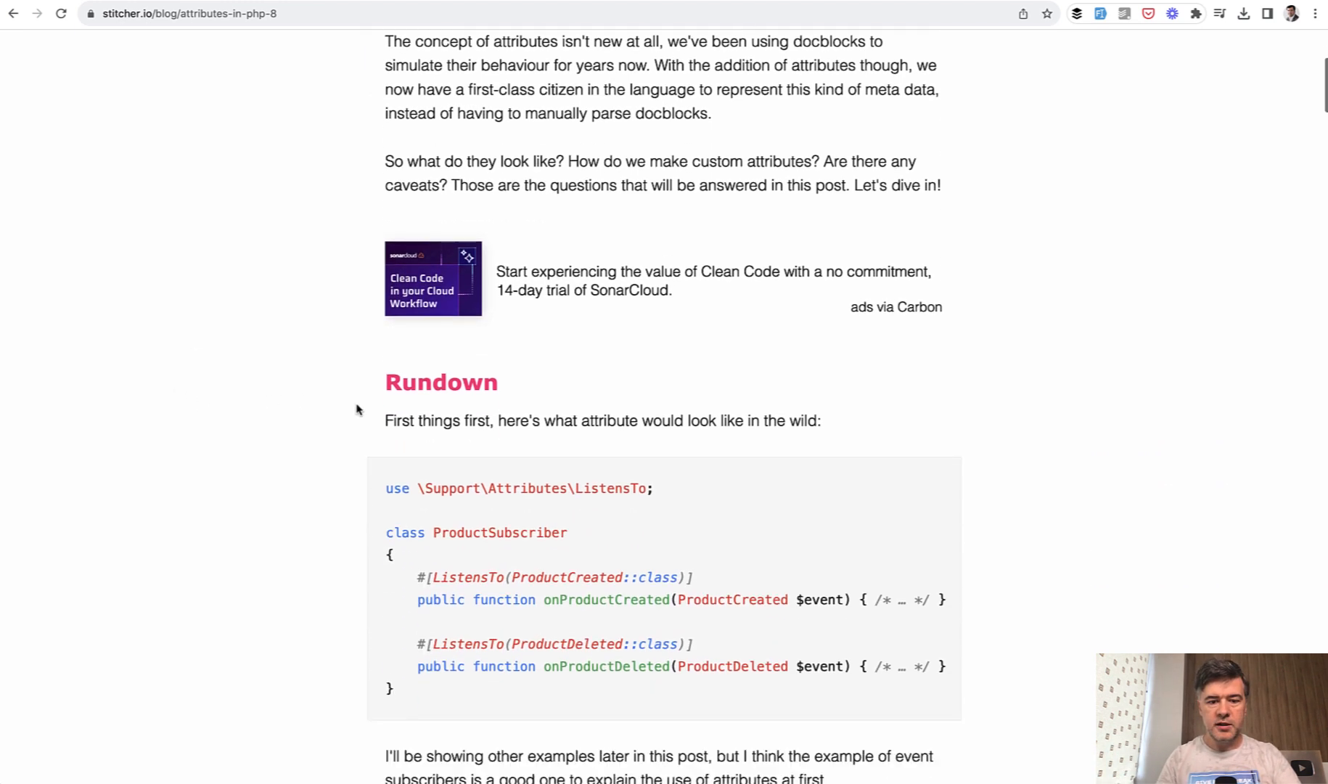
scroll("down", 3)
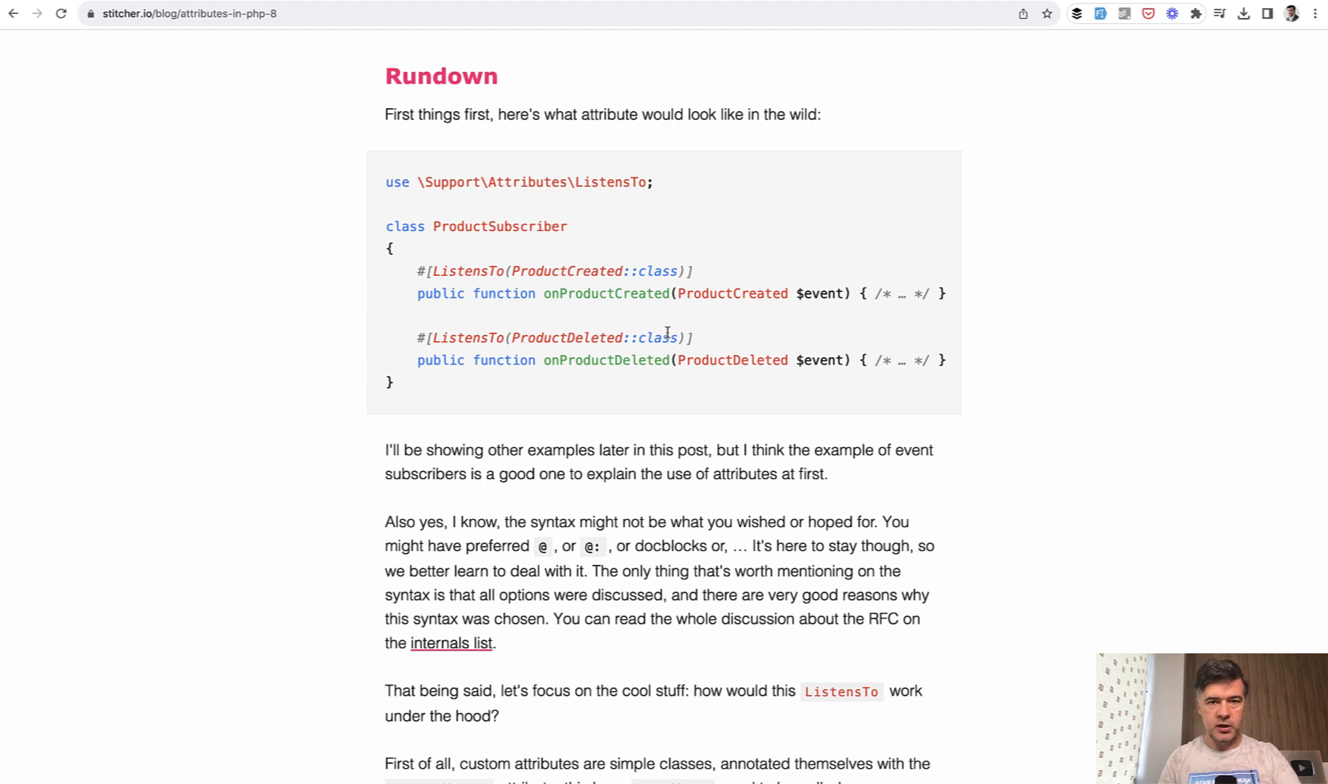
mouse_move(614, 383)
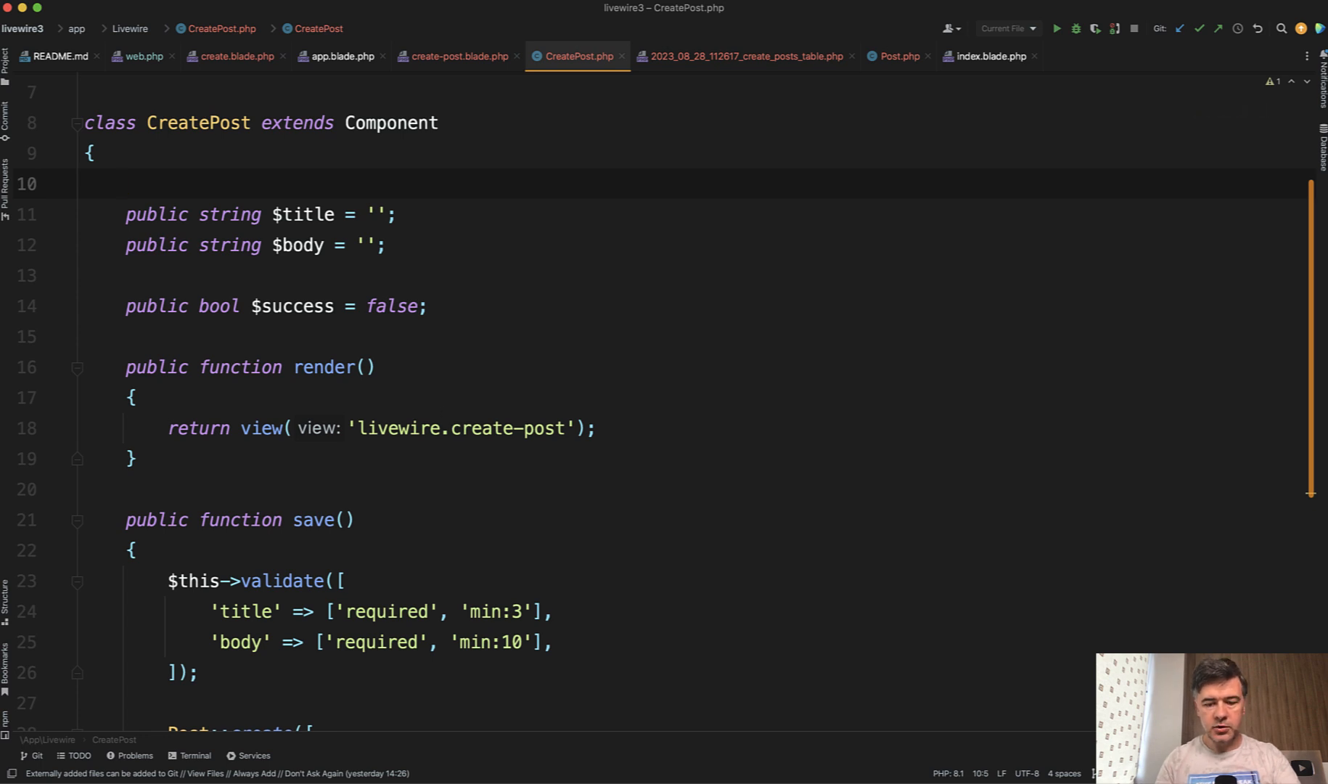
Put #[Rule('required|min:3')] and #[Rule('required|min:10')] on title and body, then test SAVE.
type("#[Rule()]")
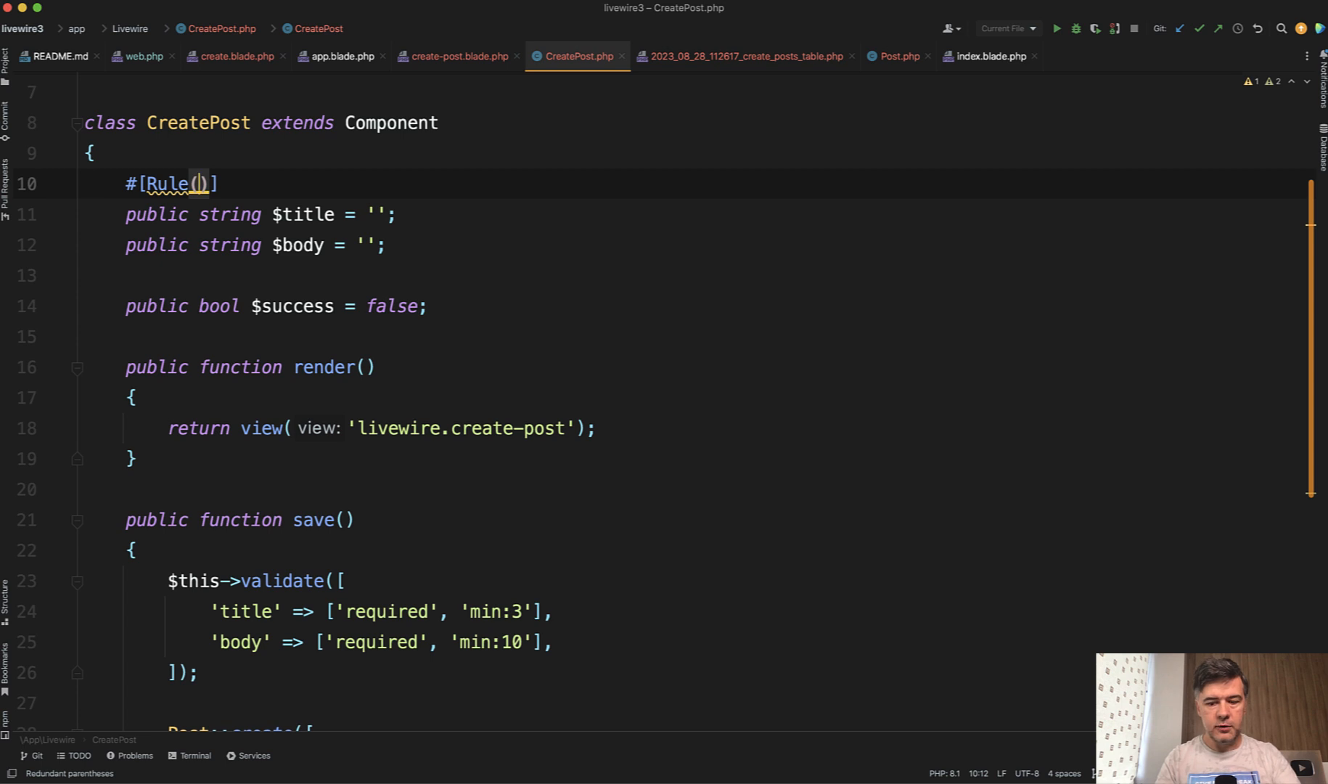
type("'required'")
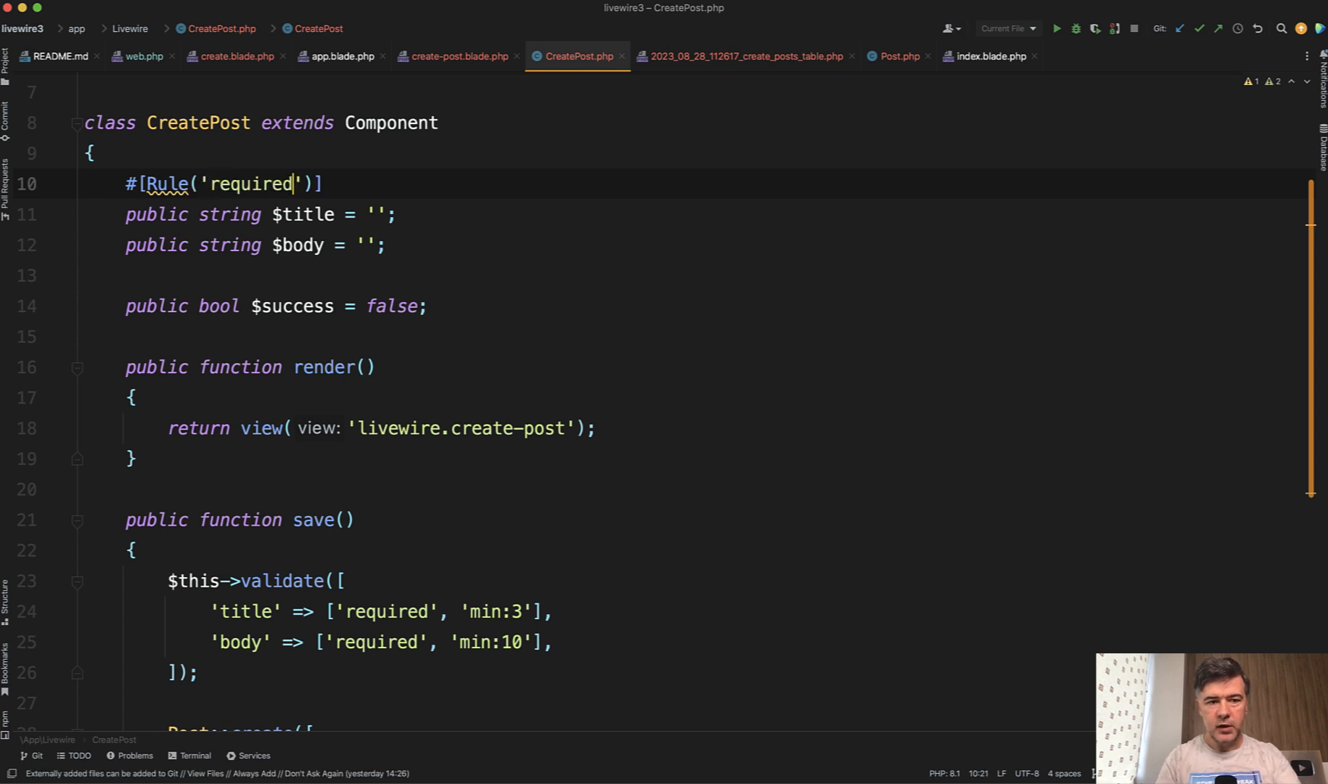
type("|min:3")
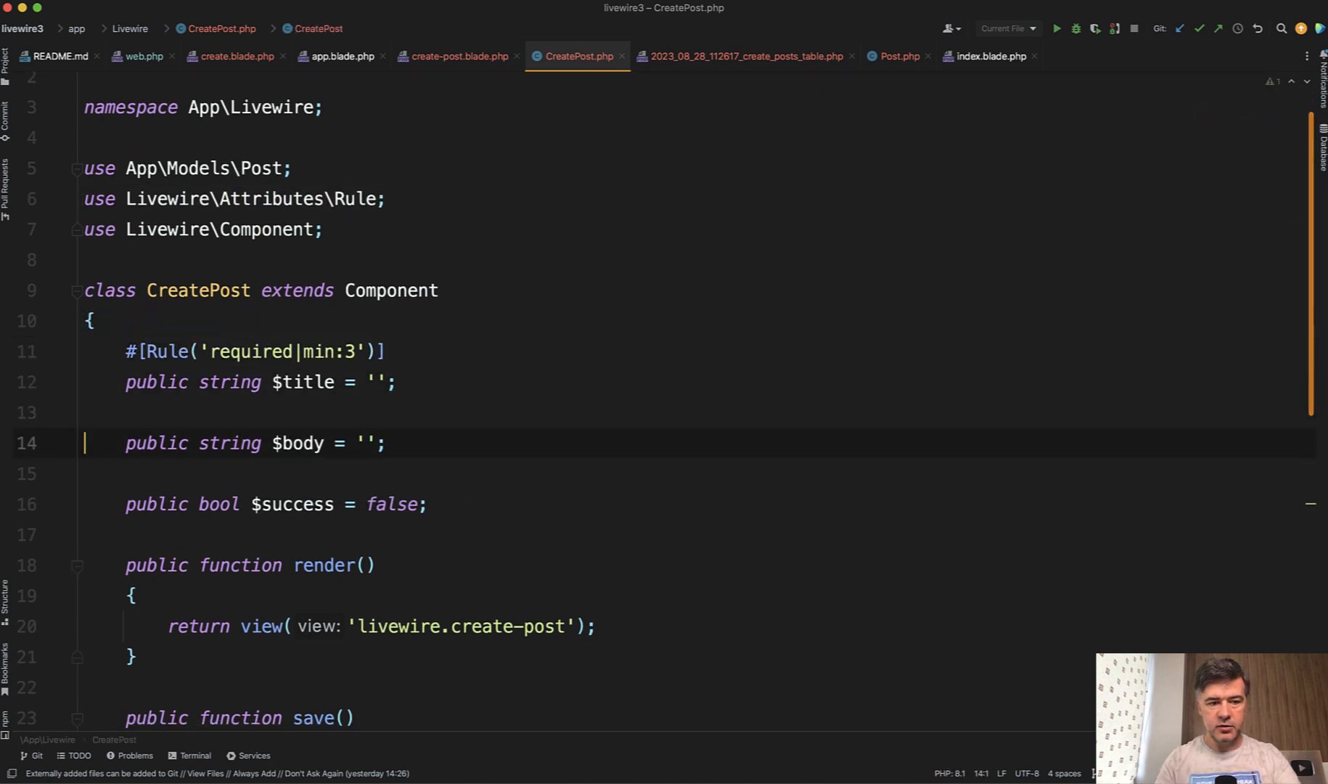
type("#[Rule('required|min:3')]")
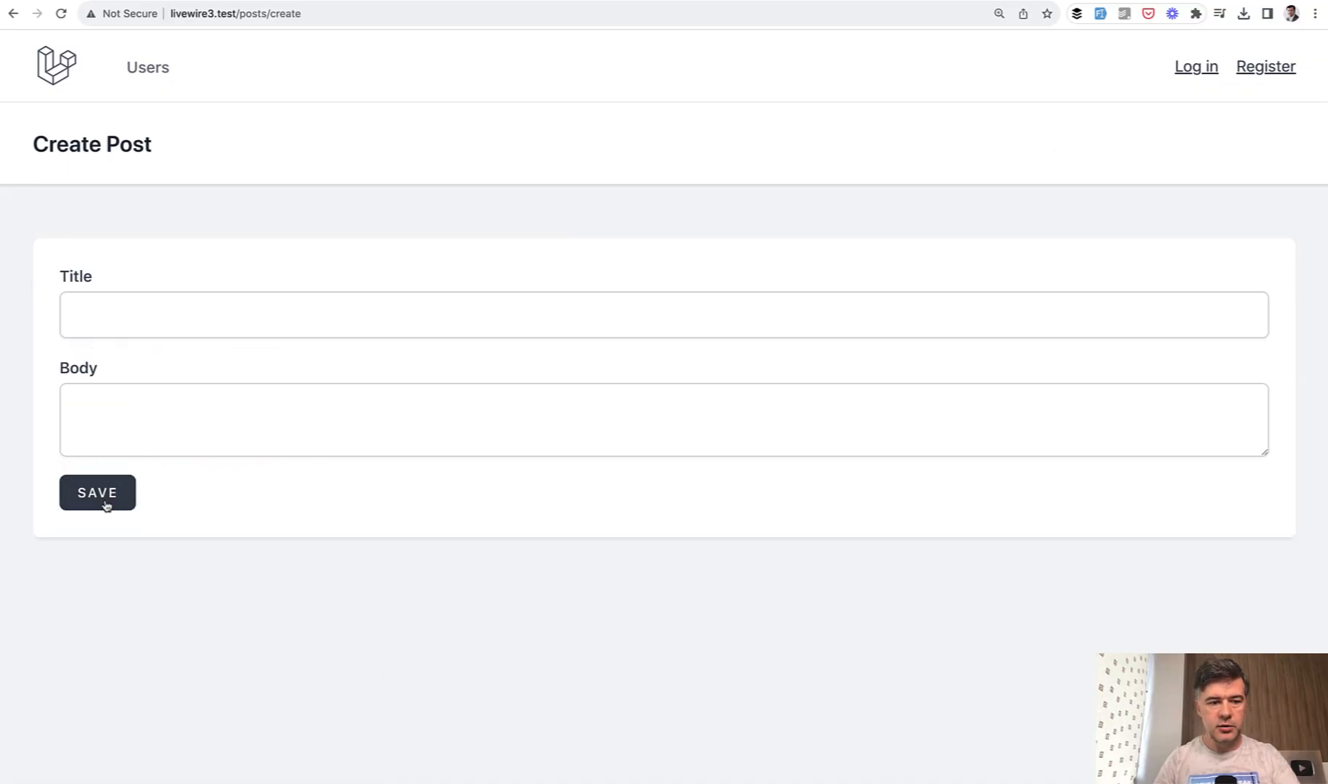
left_click(96, 492)
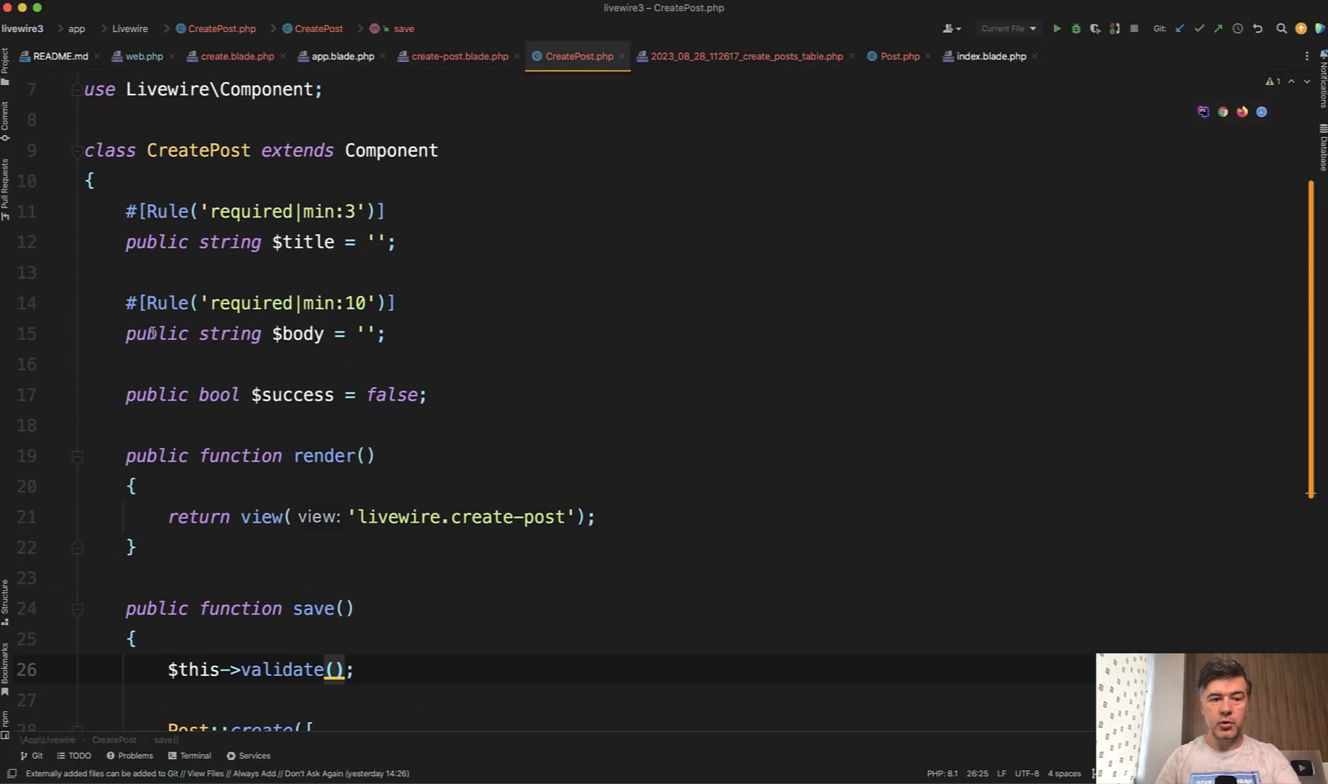
double_click(249, 302)
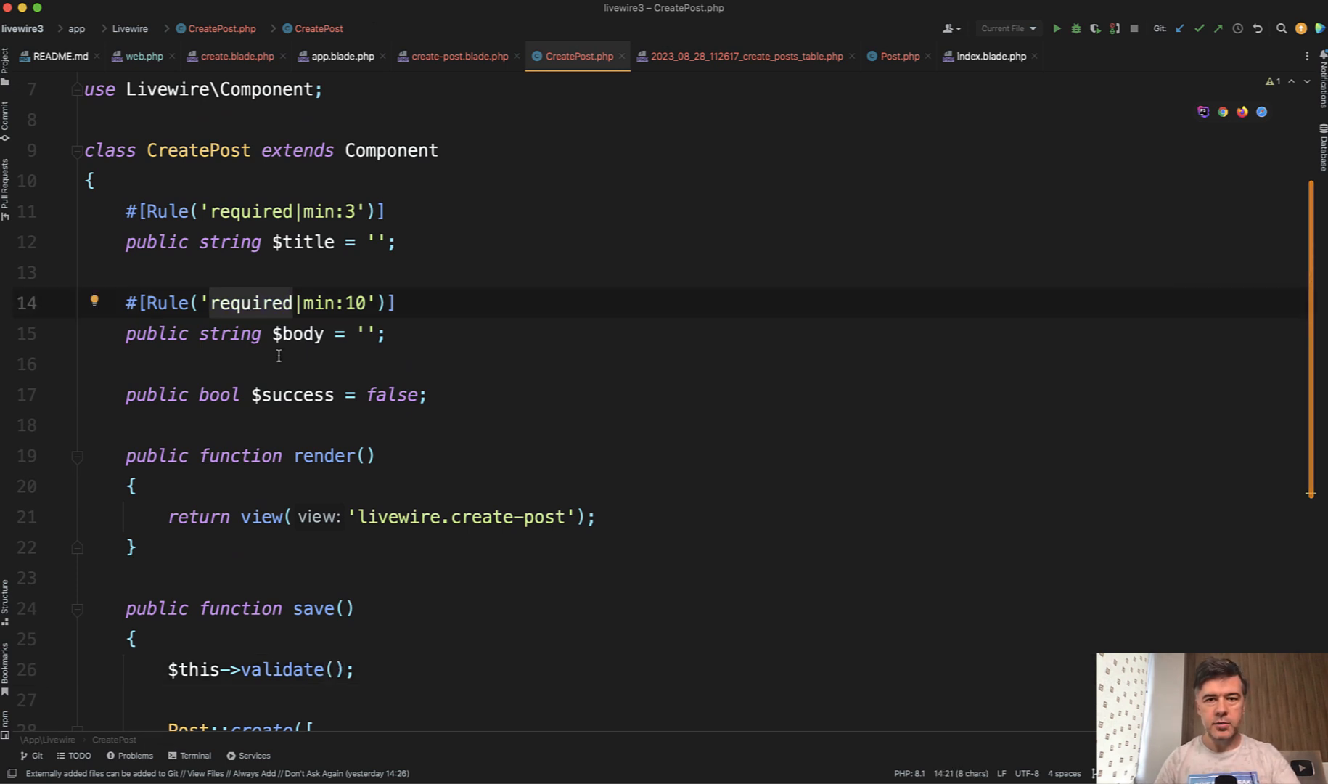
scroll("down", 3)
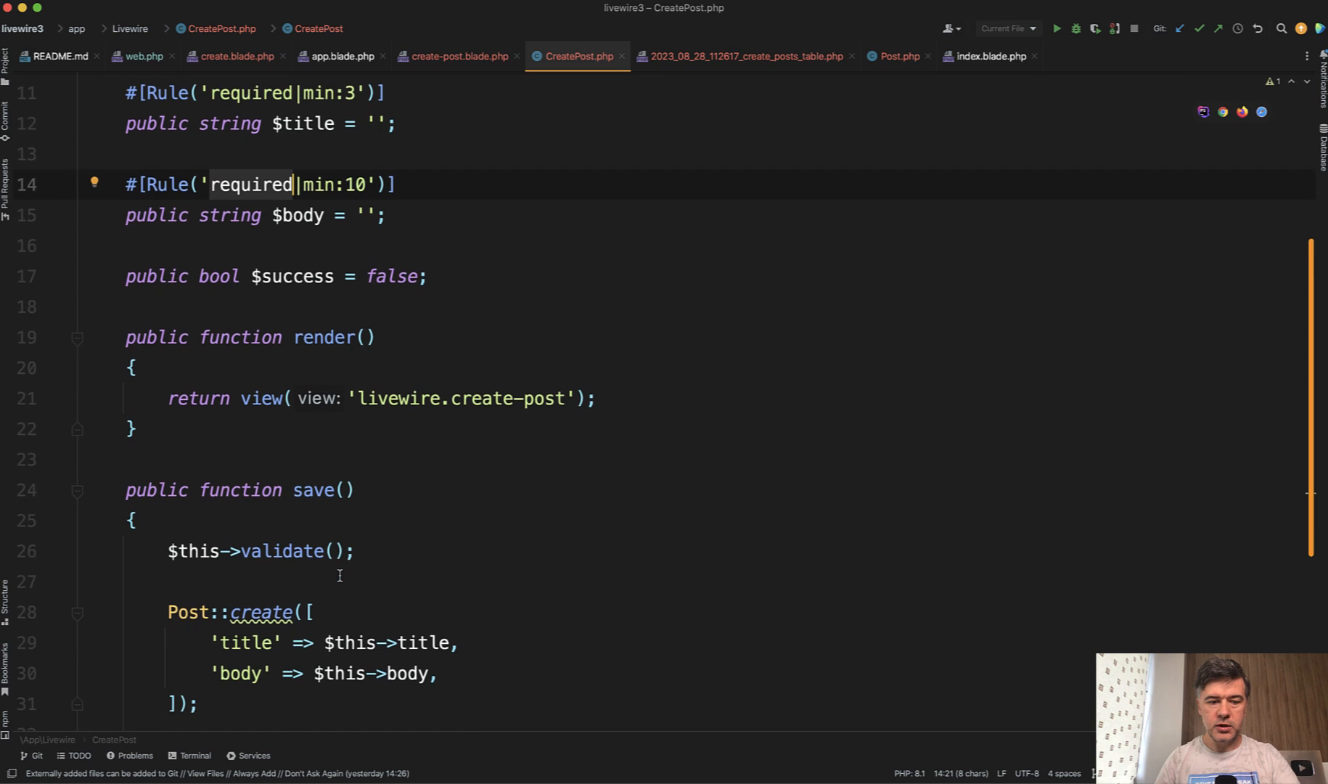
scroll("down", 3)
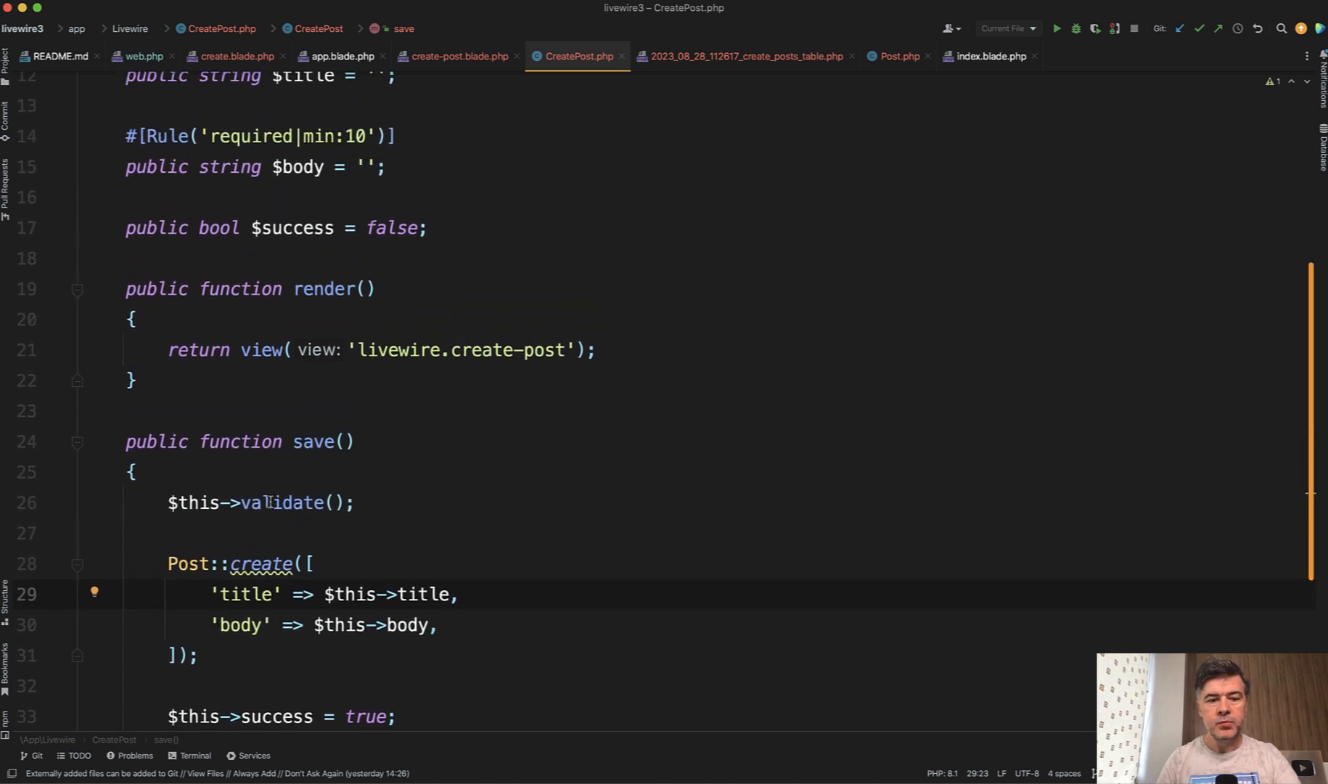
scroll("down", 3)
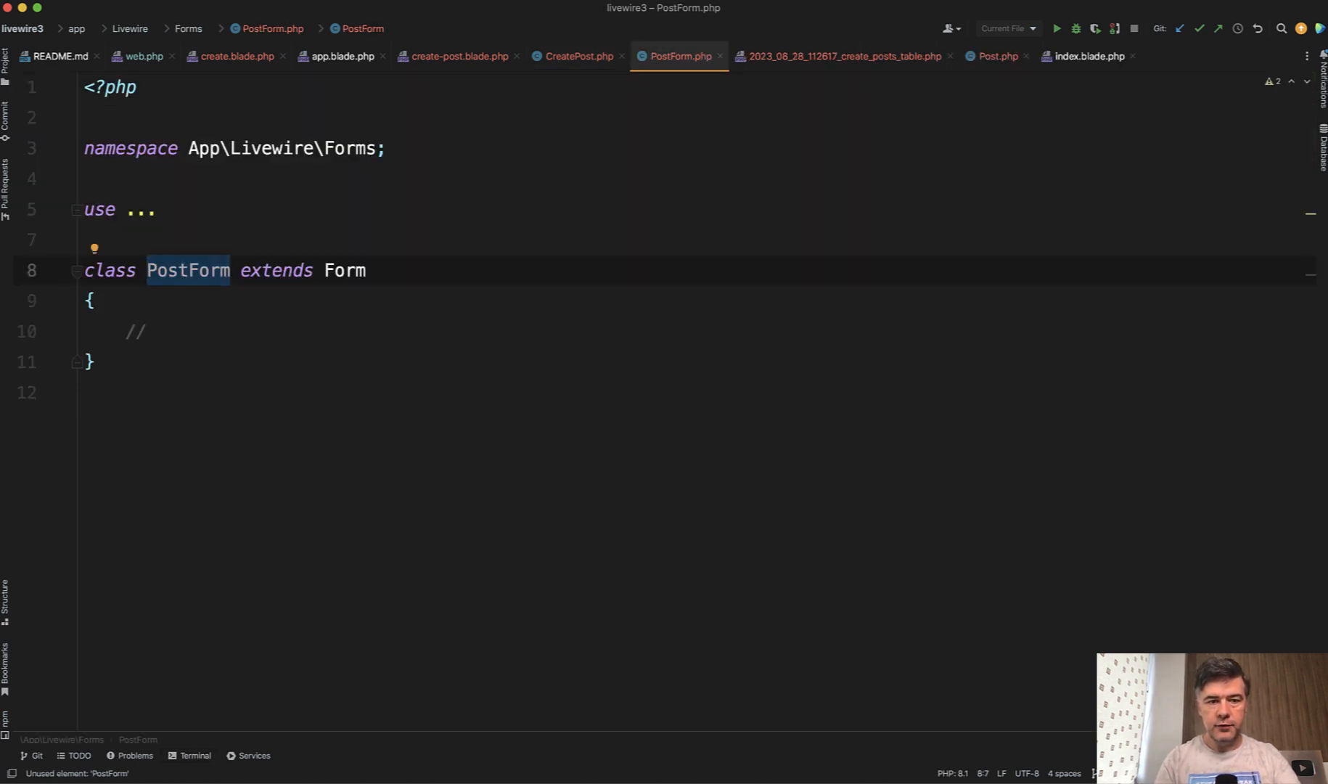
Cut the #[Rule] title and body properties and the validate/create code from CreatePost.
left_click(152, 330)
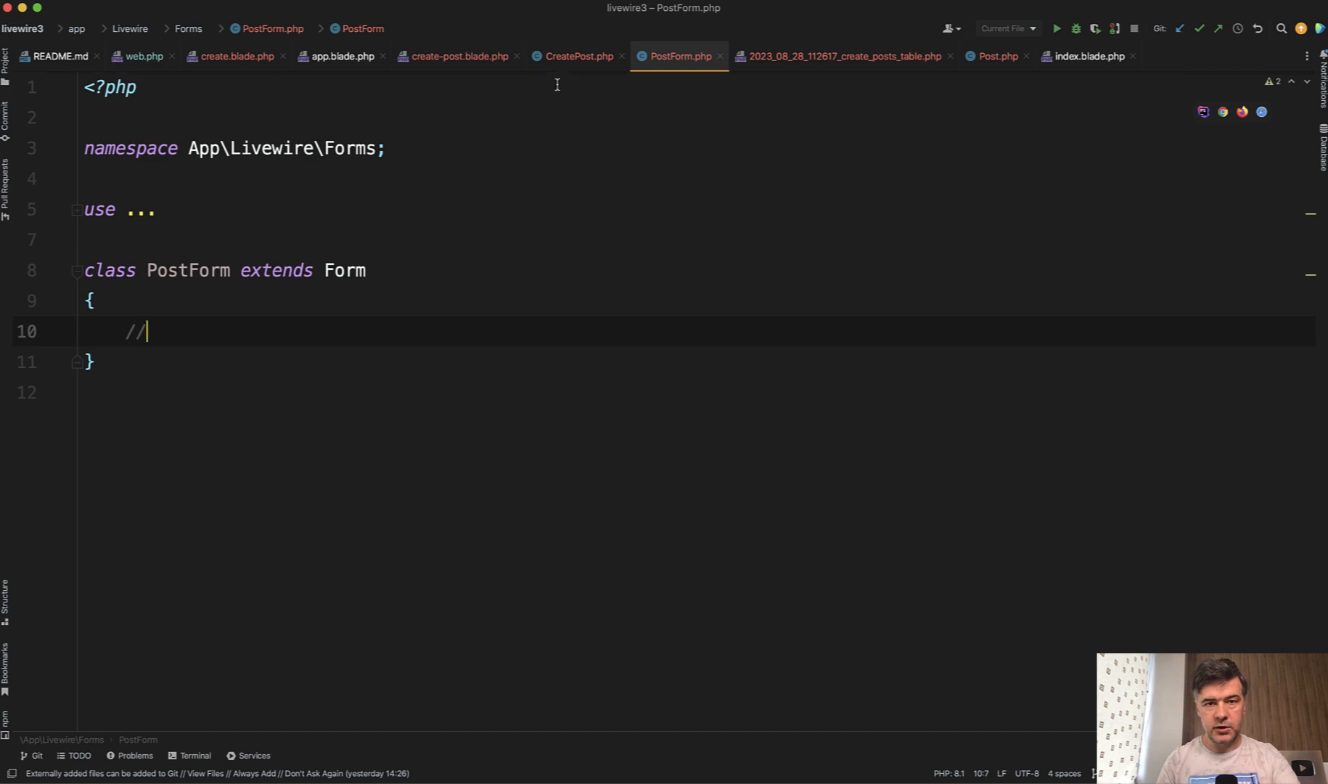
left_click(579, 56)
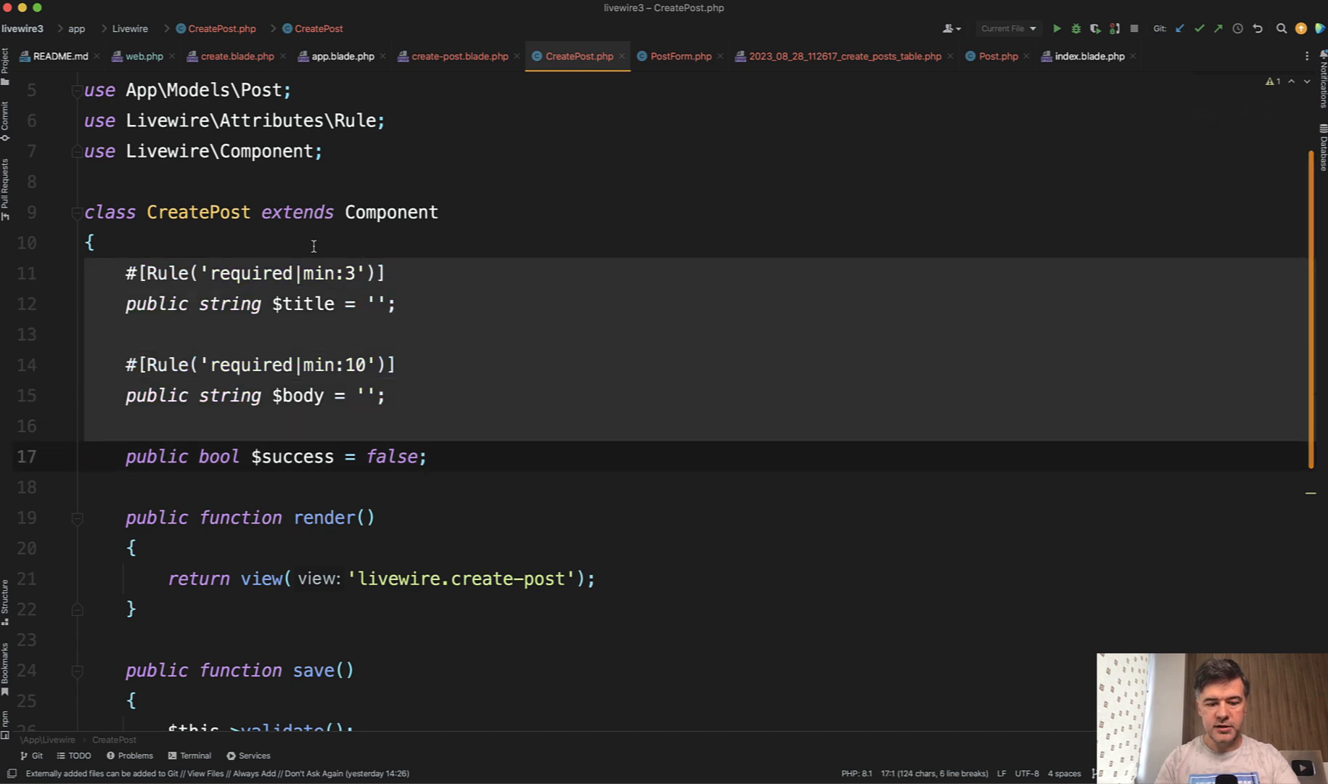
left_click(679, 56)
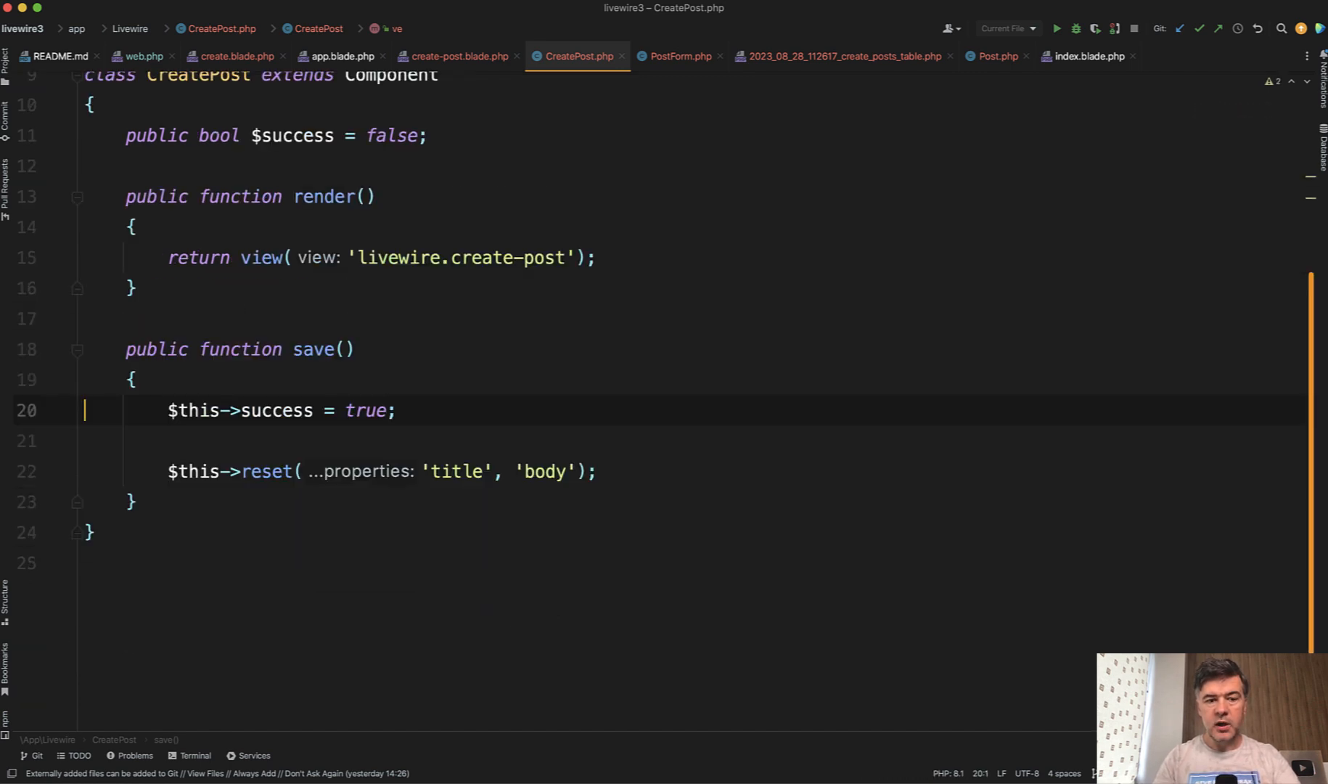
Give PostForm the properties and store(); add public PostForm $form to CreatePost calling $this->form->store().
left_click(678, 56)
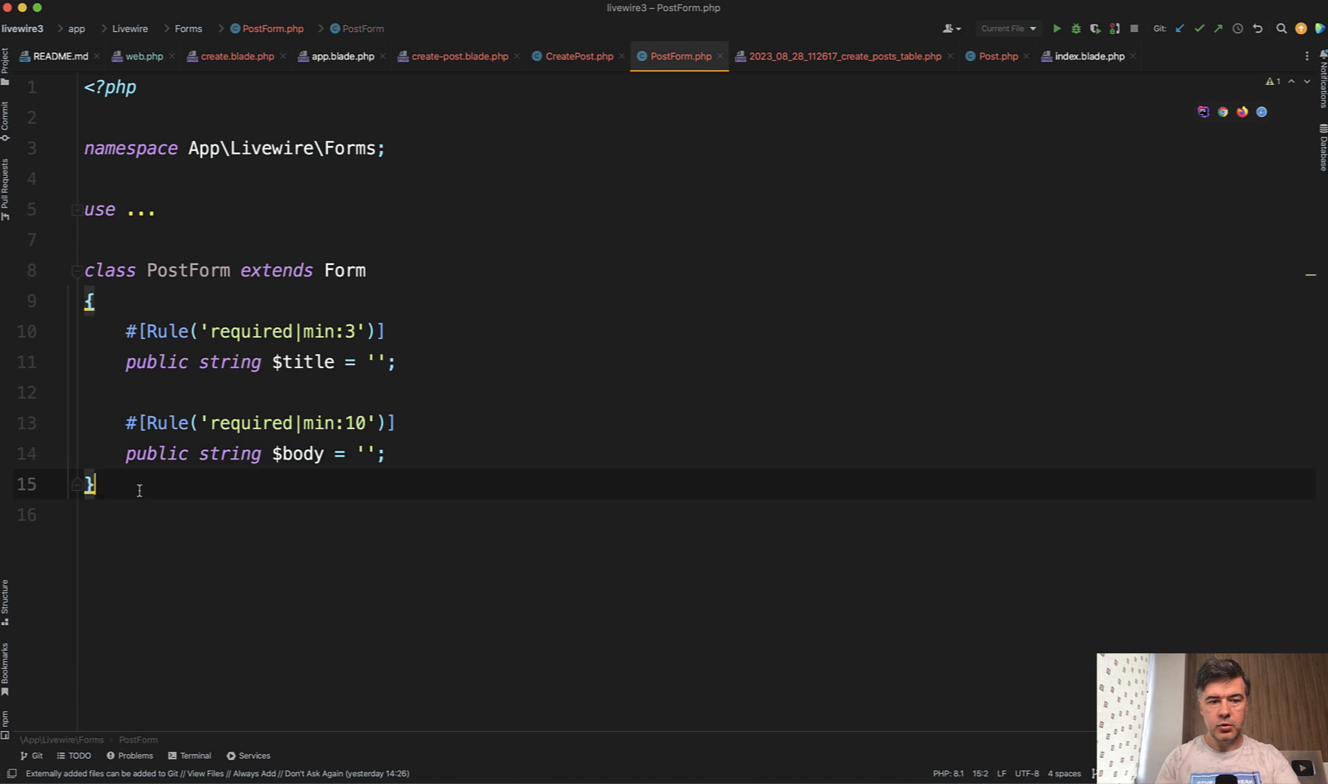
type("public function store(")
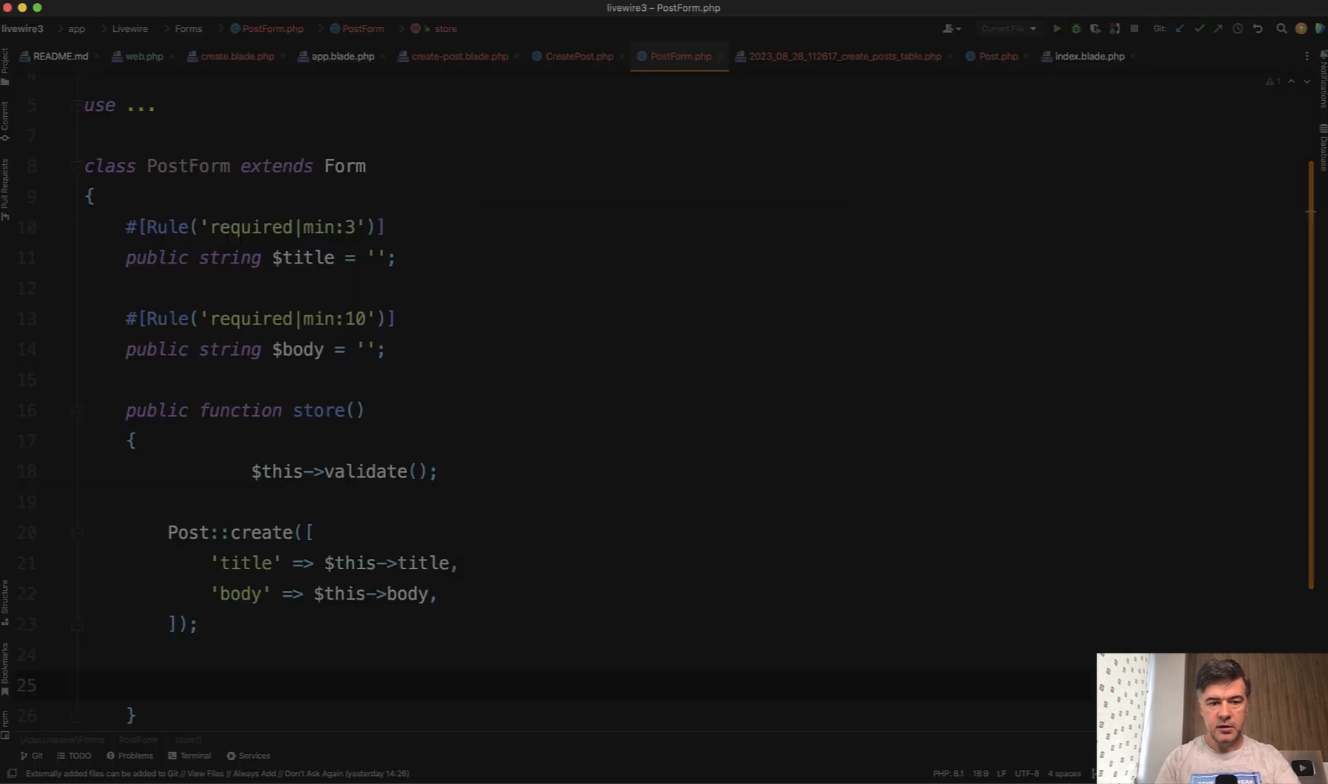
left_click(577, 56)
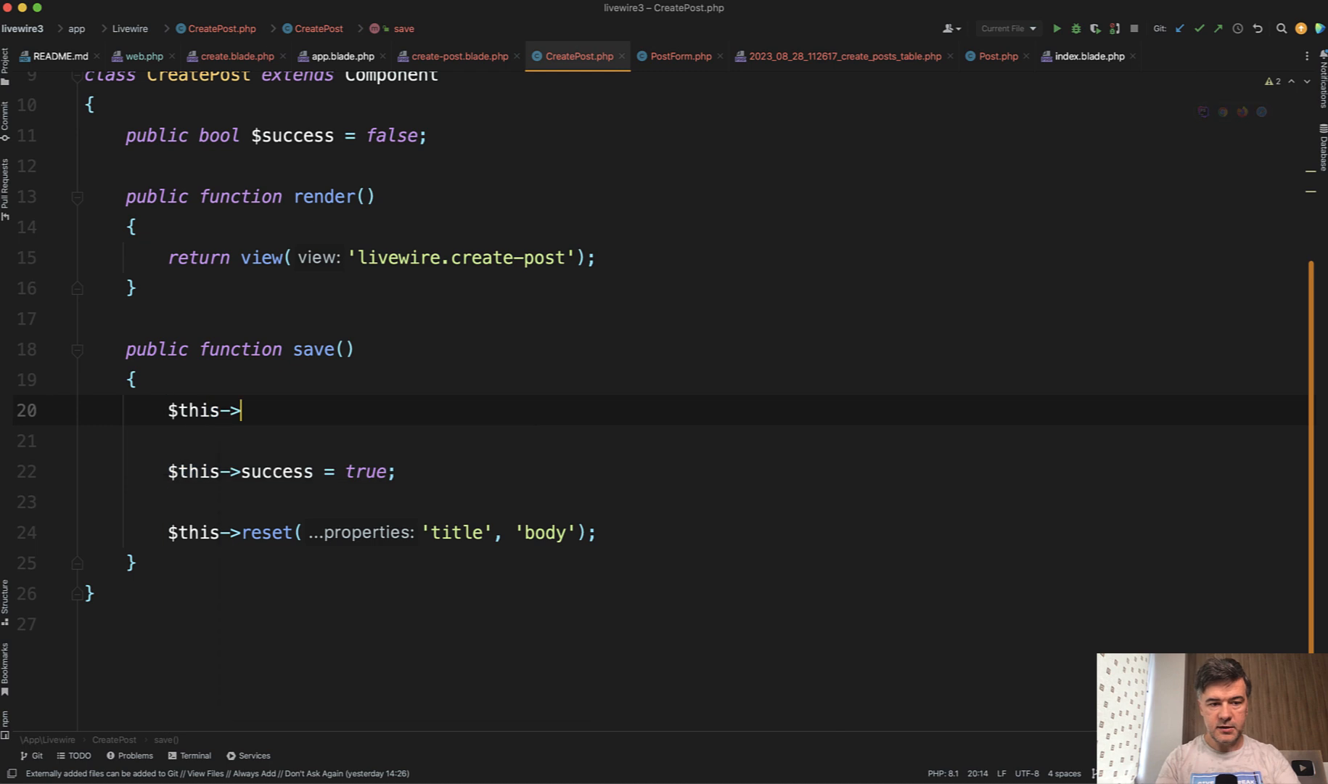
type("form->store")
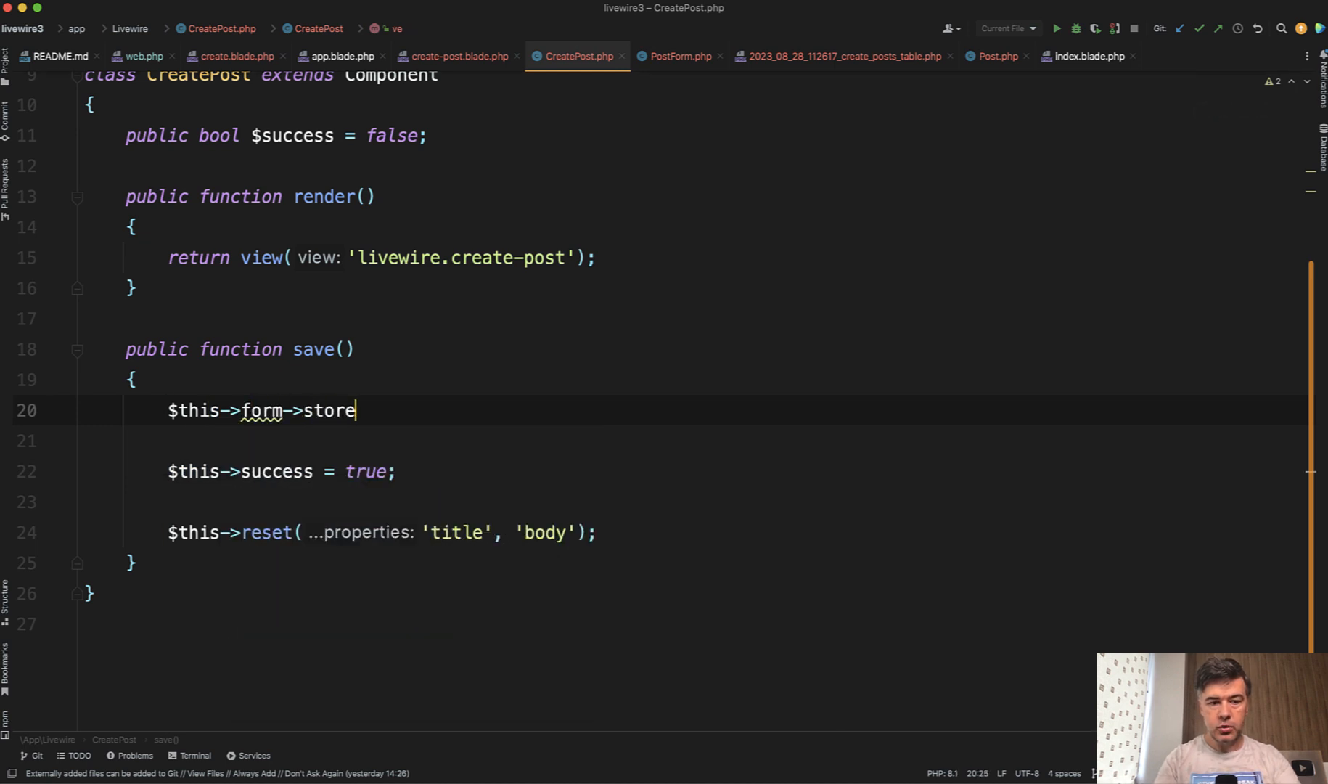
type("();")
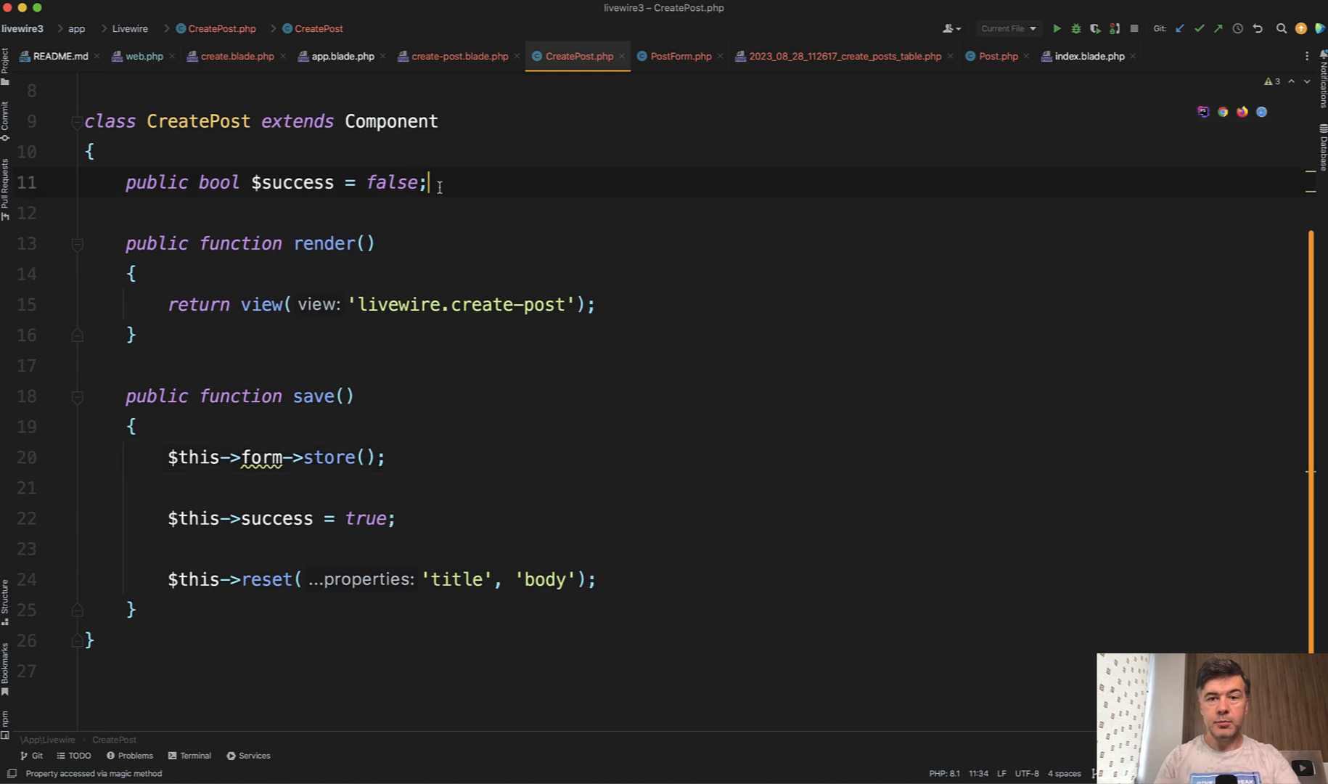
type("p")
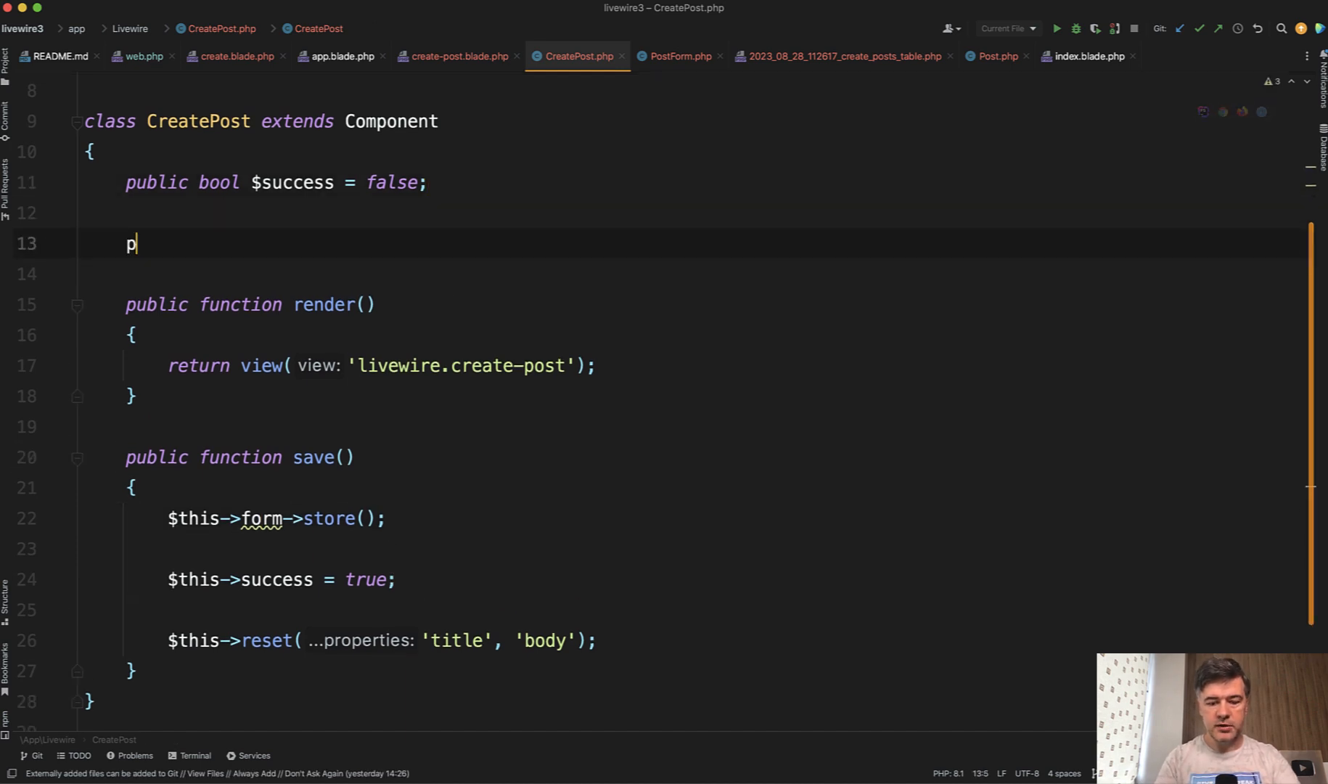
type("ublic Pod")
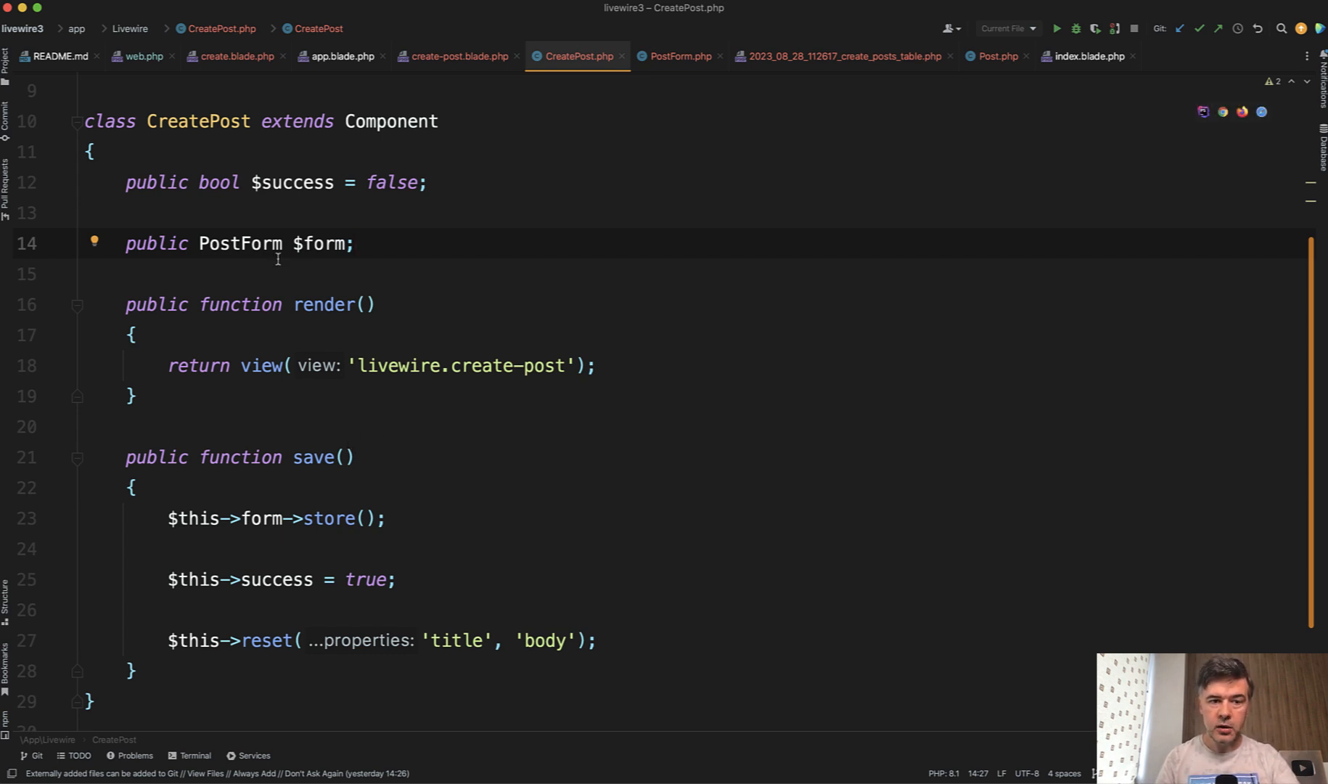
double_click(239, 244)
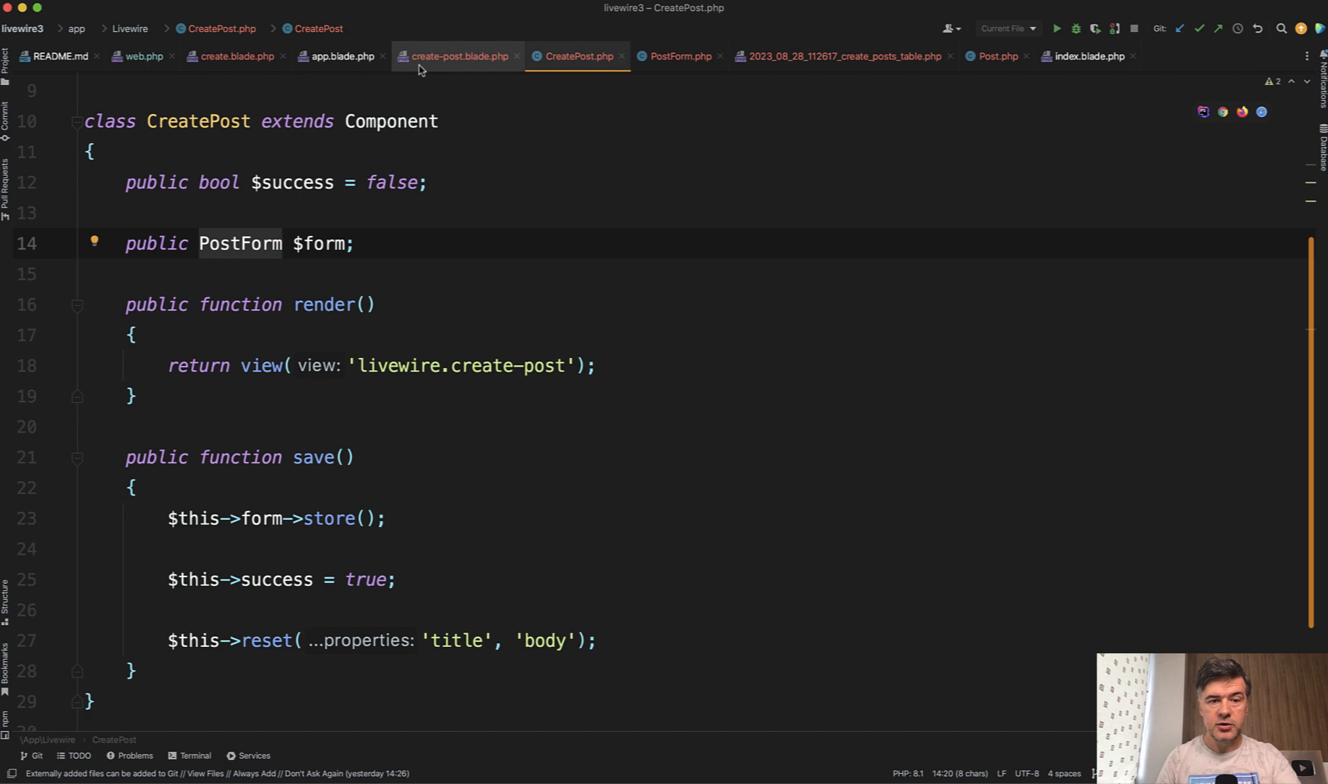
left_click(456, 55)
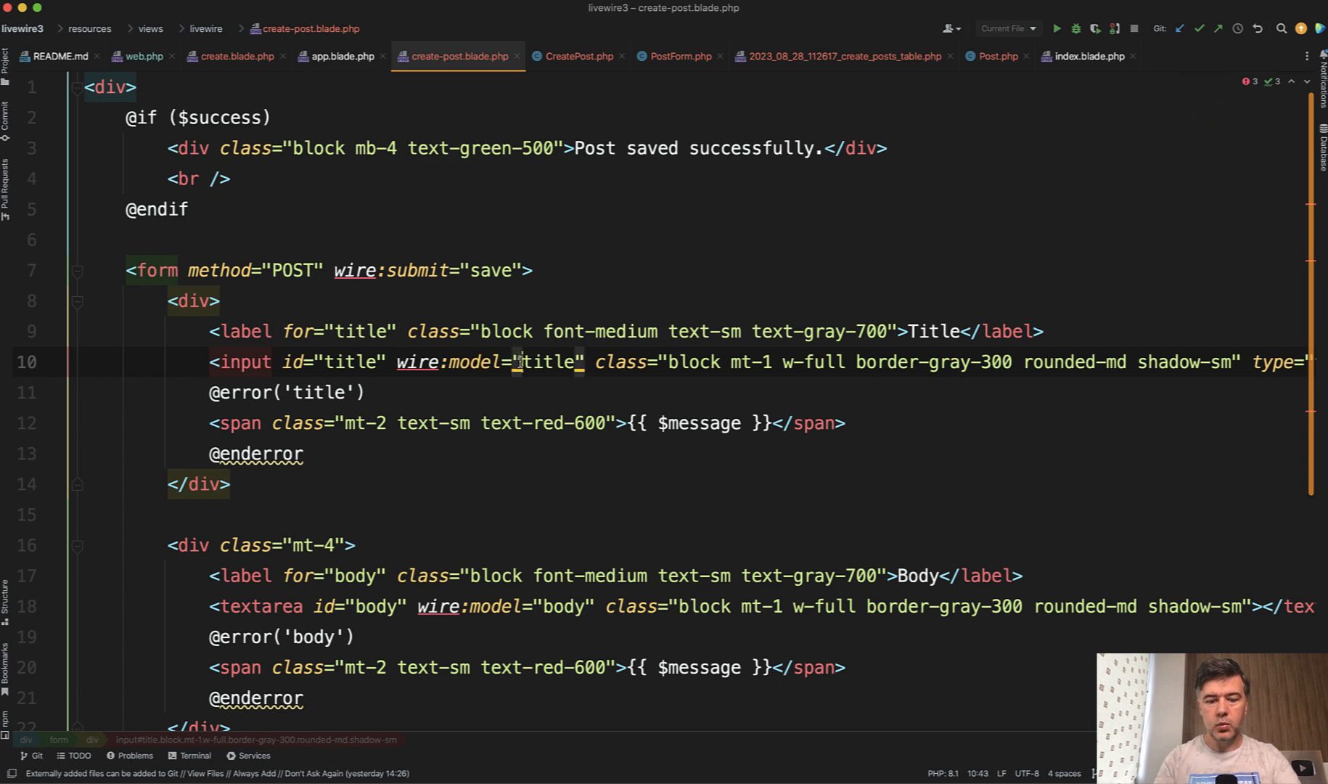
type("form.")
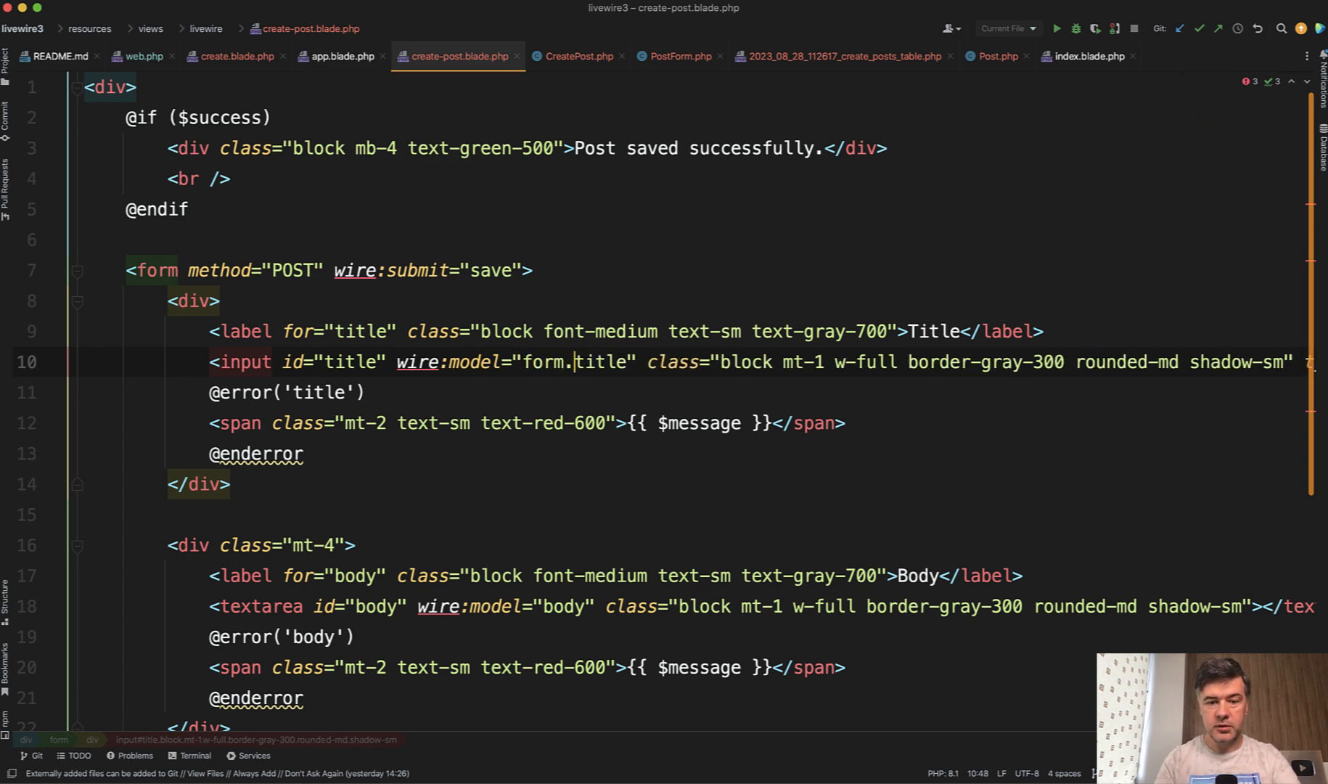
type("form")
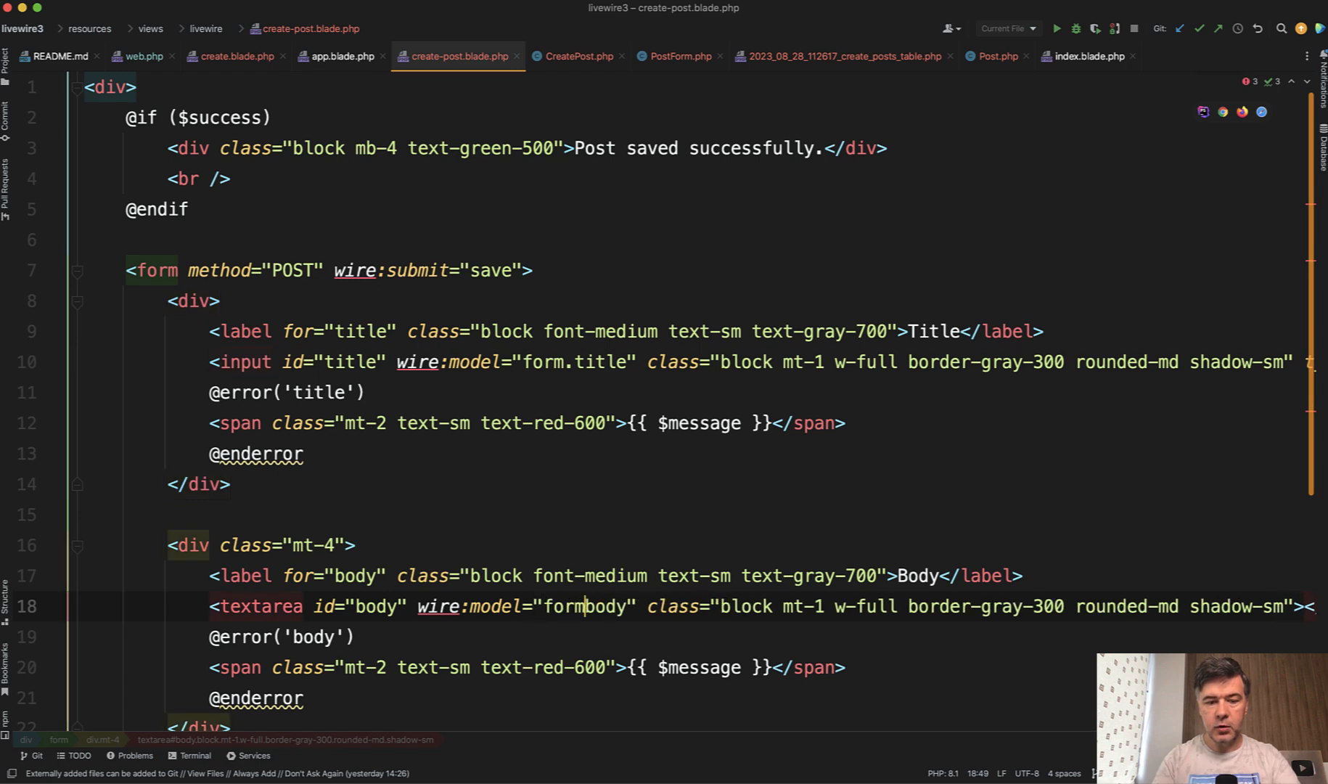
type(".")
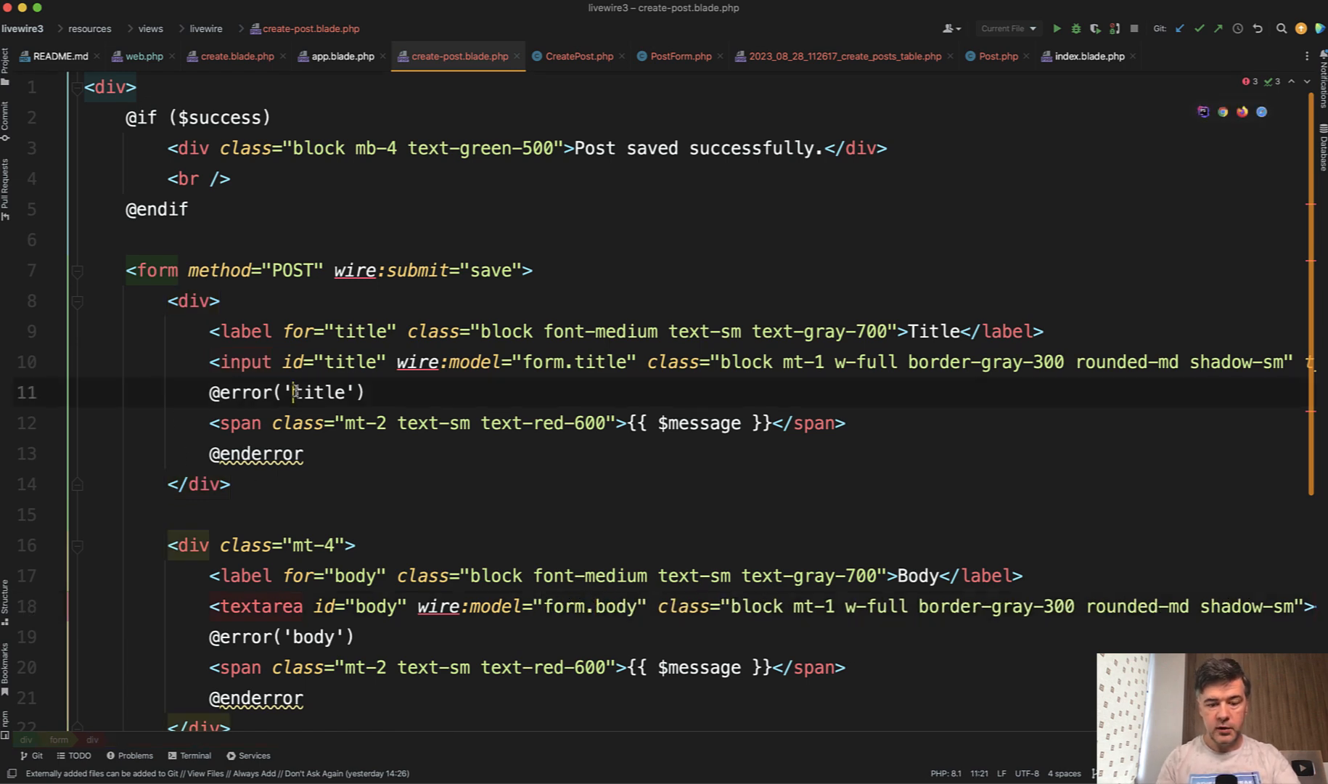
type("form.")
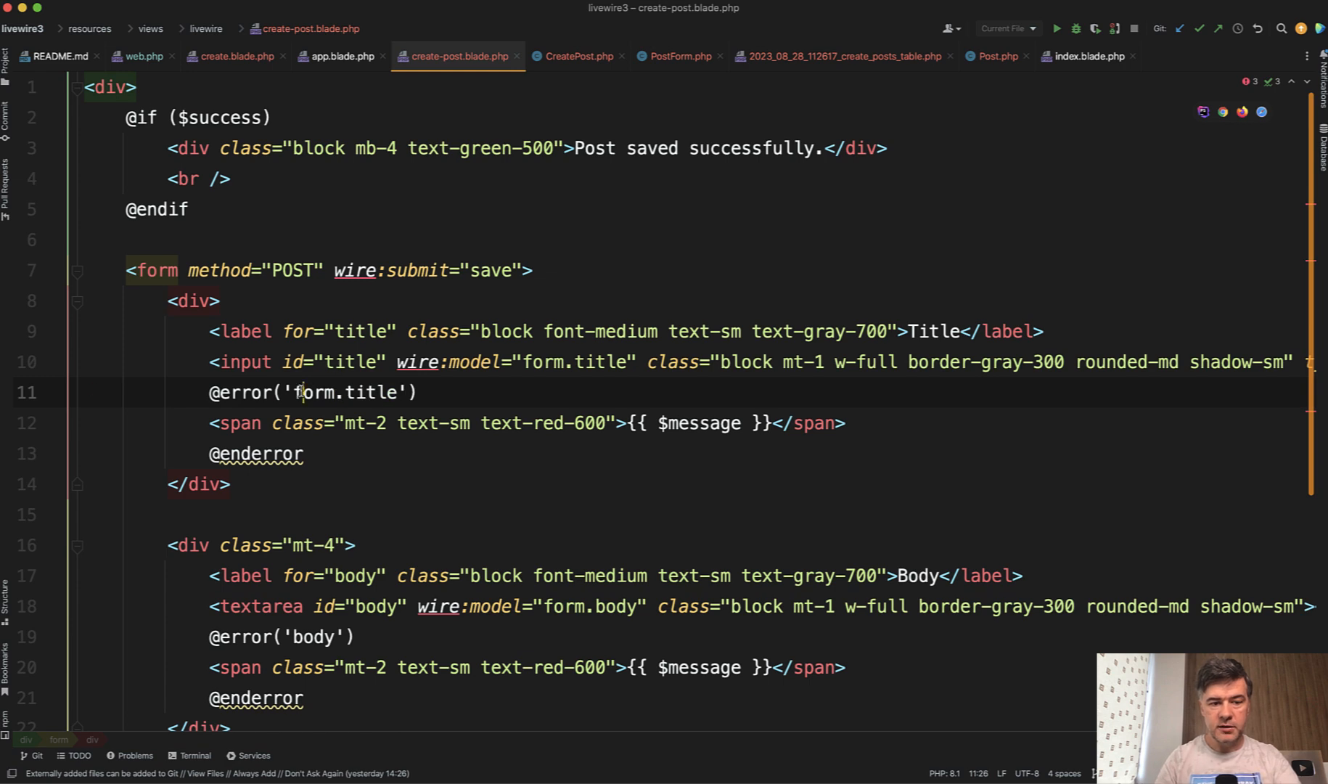
double_click(314, 391)
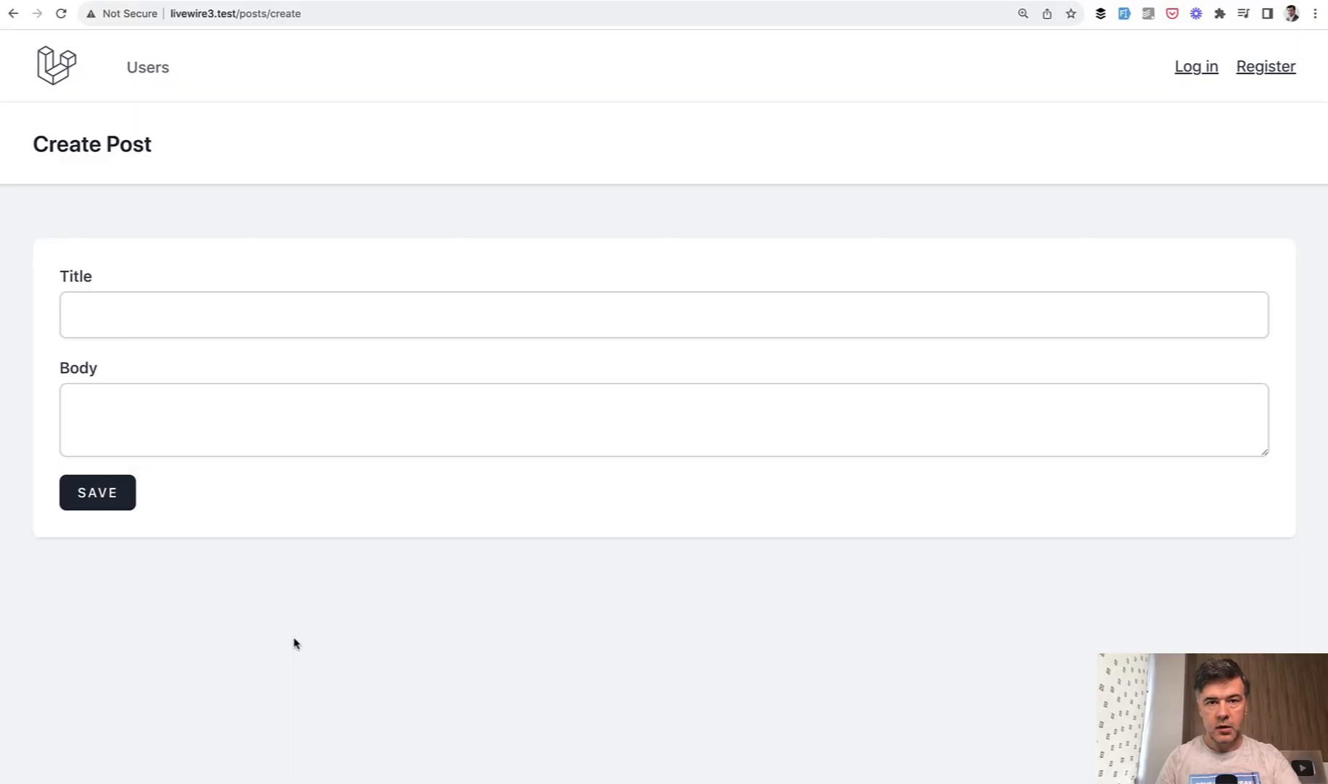
Fill Title and Body on /posts/create and click SAVE, which still shows required-field errors.
left_click(97, 492)
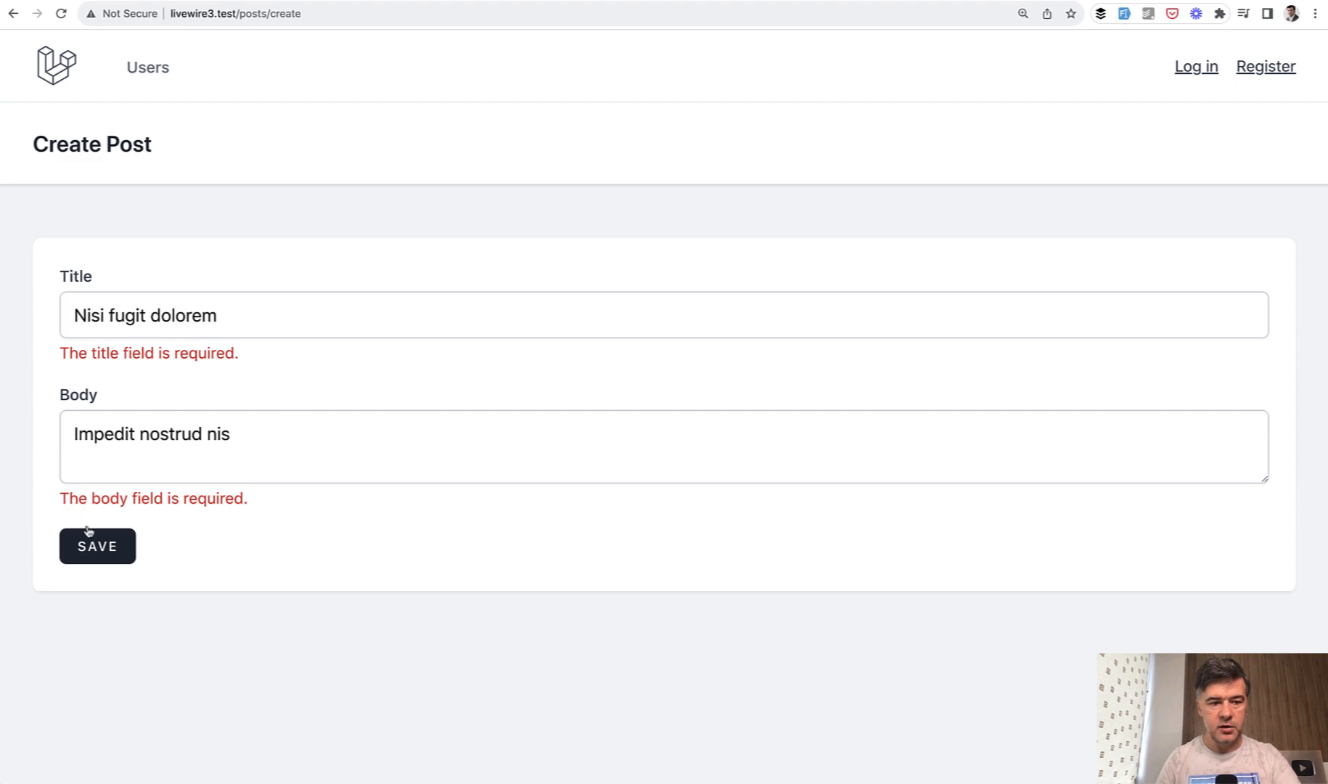
left_click(96, 545)
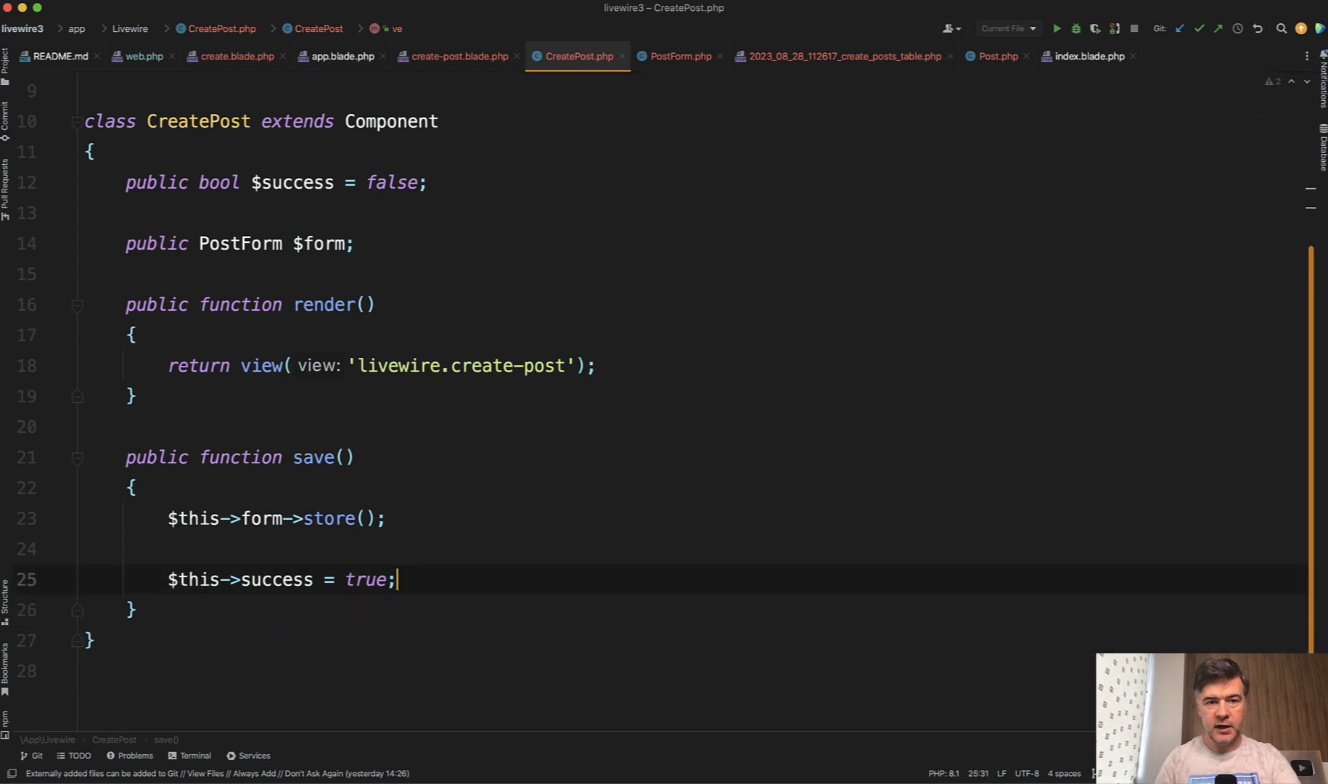
Delete the $this->reset('title', 'body') line from CreatePost's save().
left_click(678, 56)
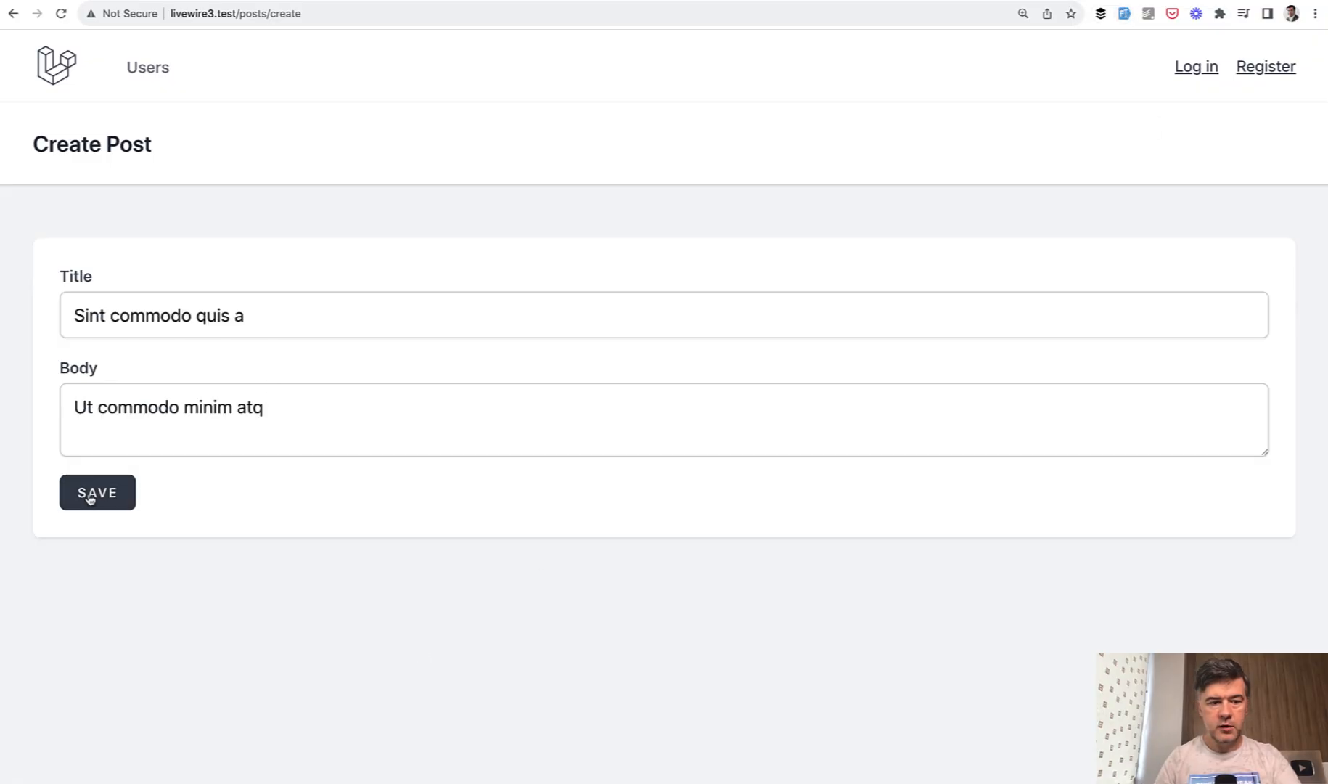
Submit the Create Post form in Chrome with a new title and body.
left_click(96, 492)
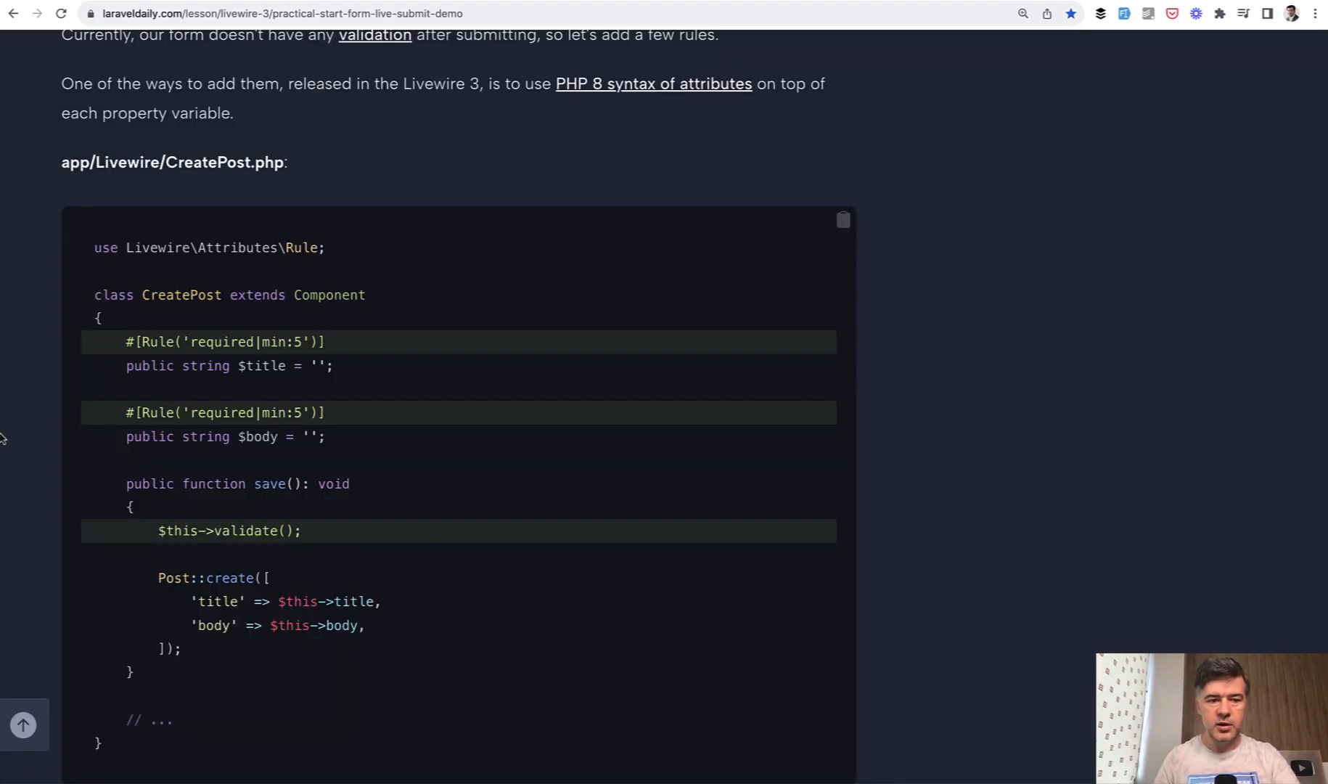
mouse_move(44, 401)
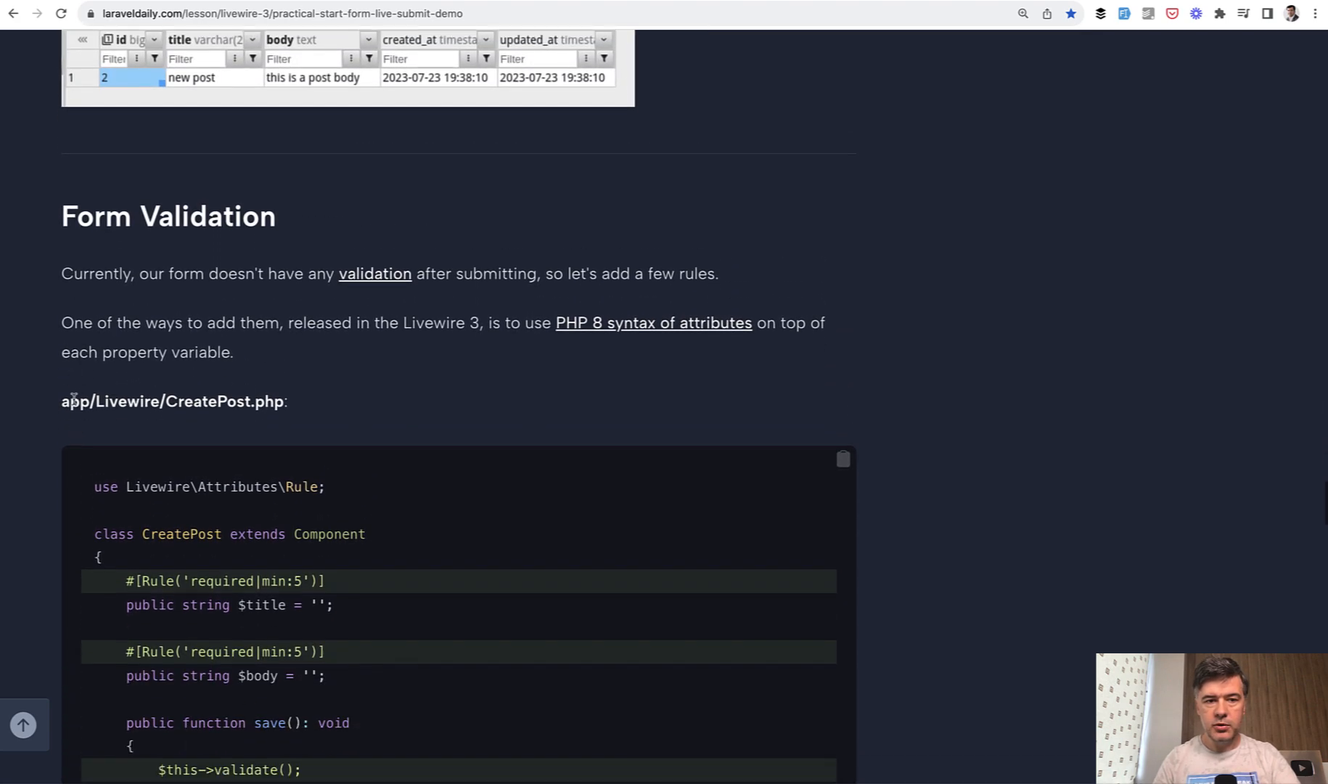
Scroll the Laravel Daily lesson to the Install Livewire and Create First Component section.
scroll("down", 3)
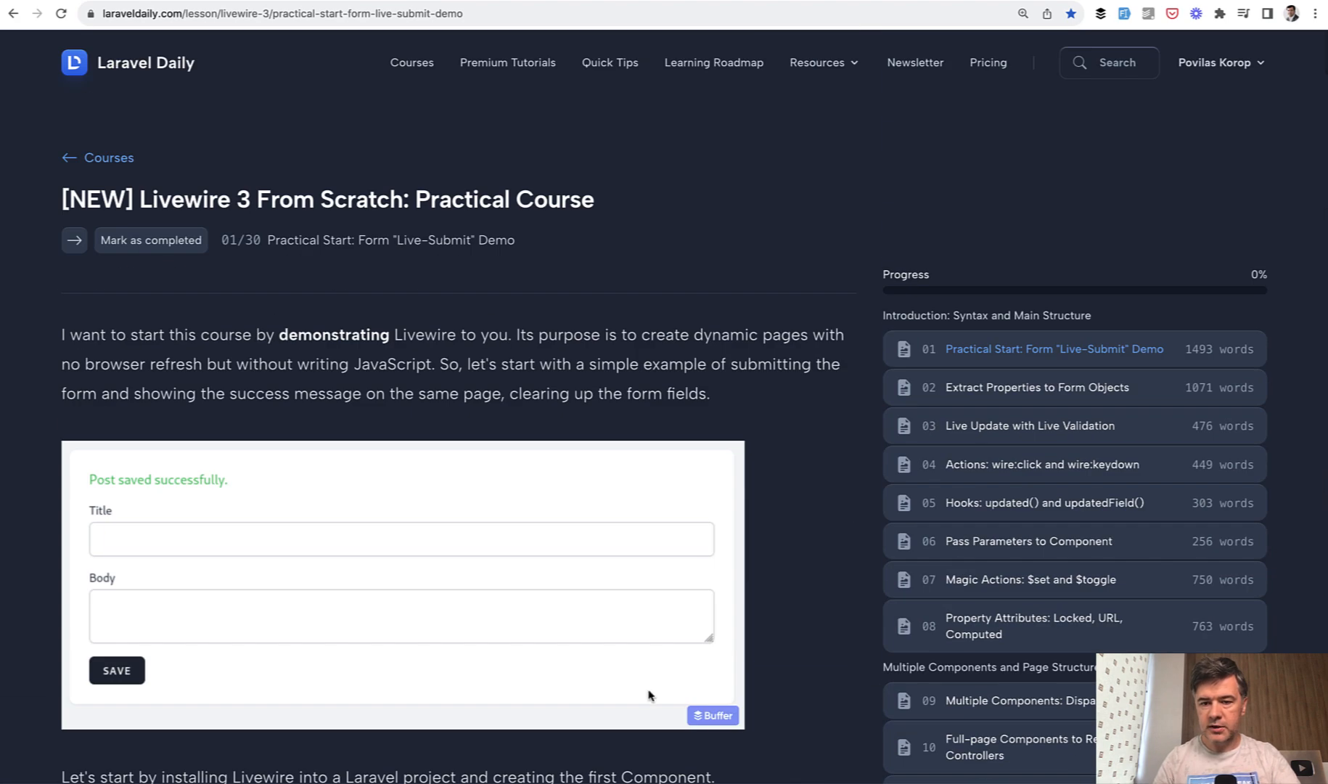
scroll("down", 3)
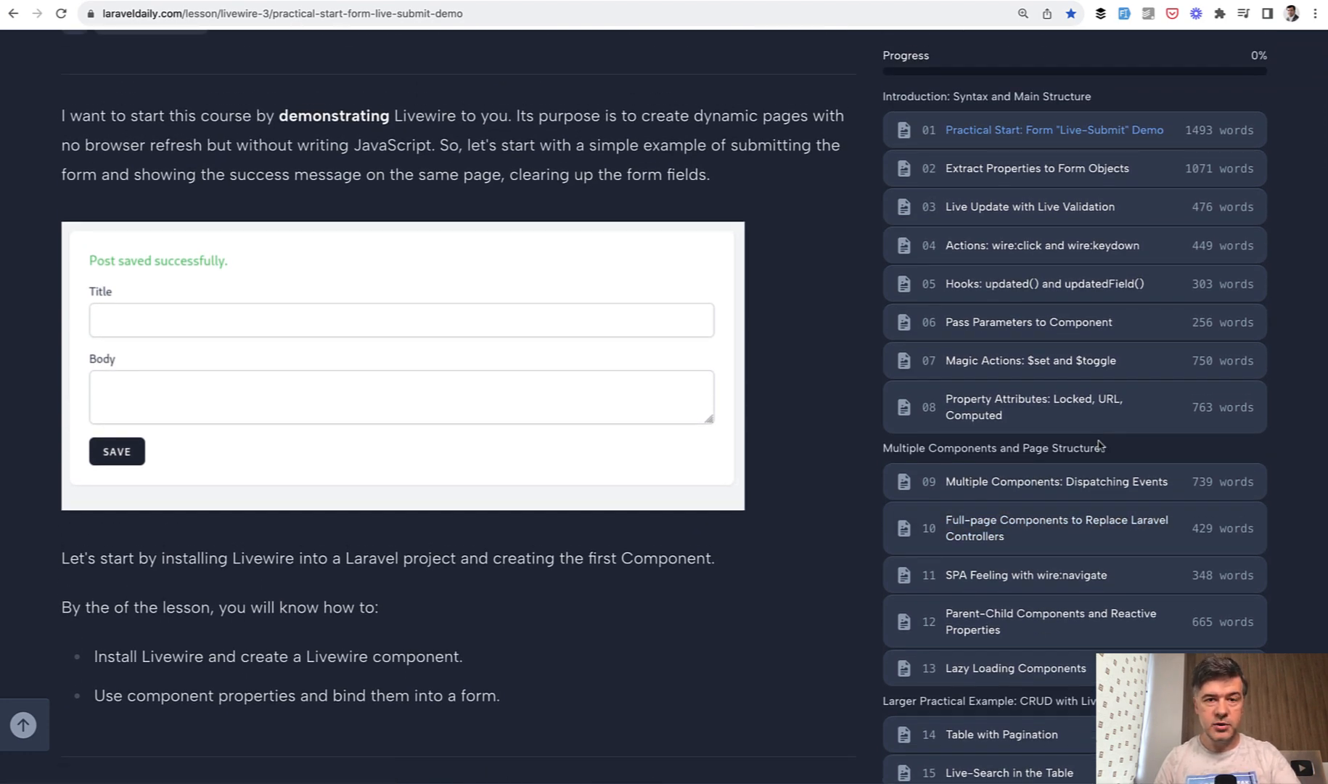
mouse_move(1007, 406)
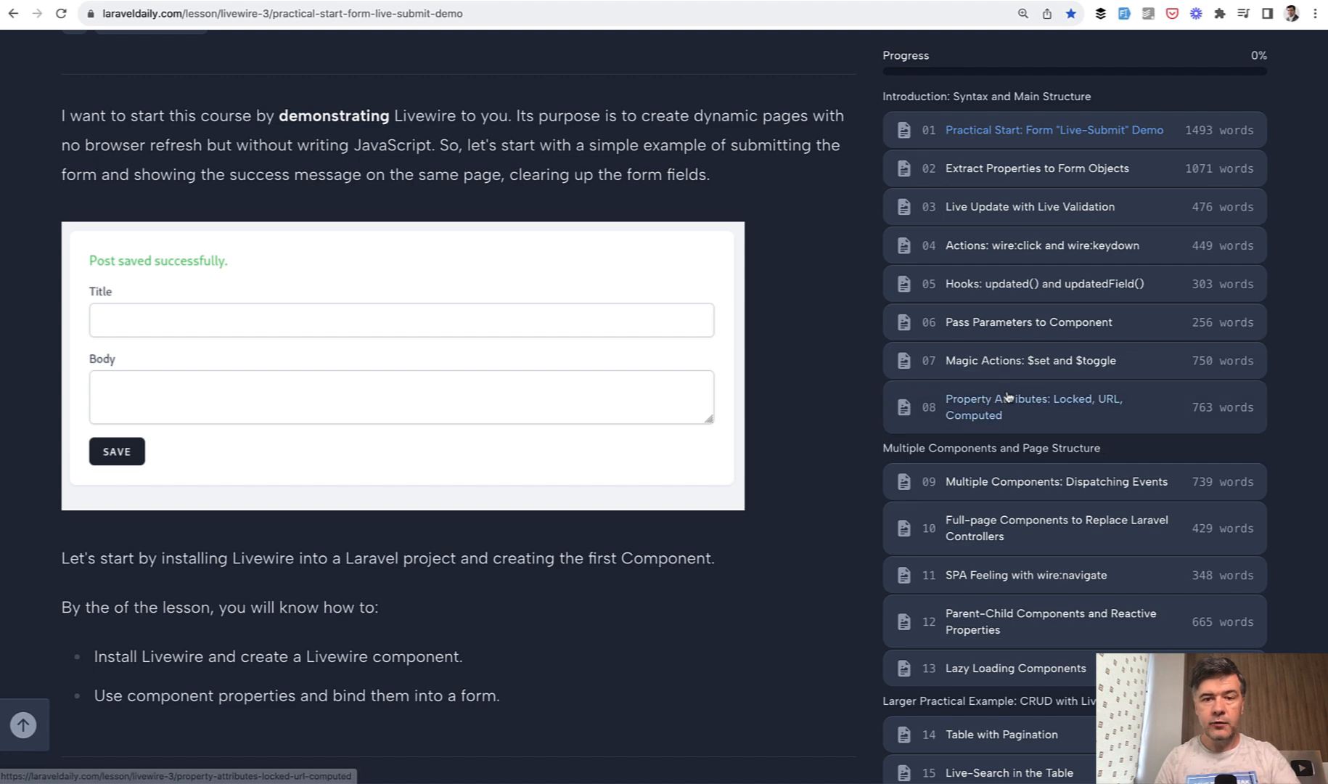
mouse_move(781, 318)
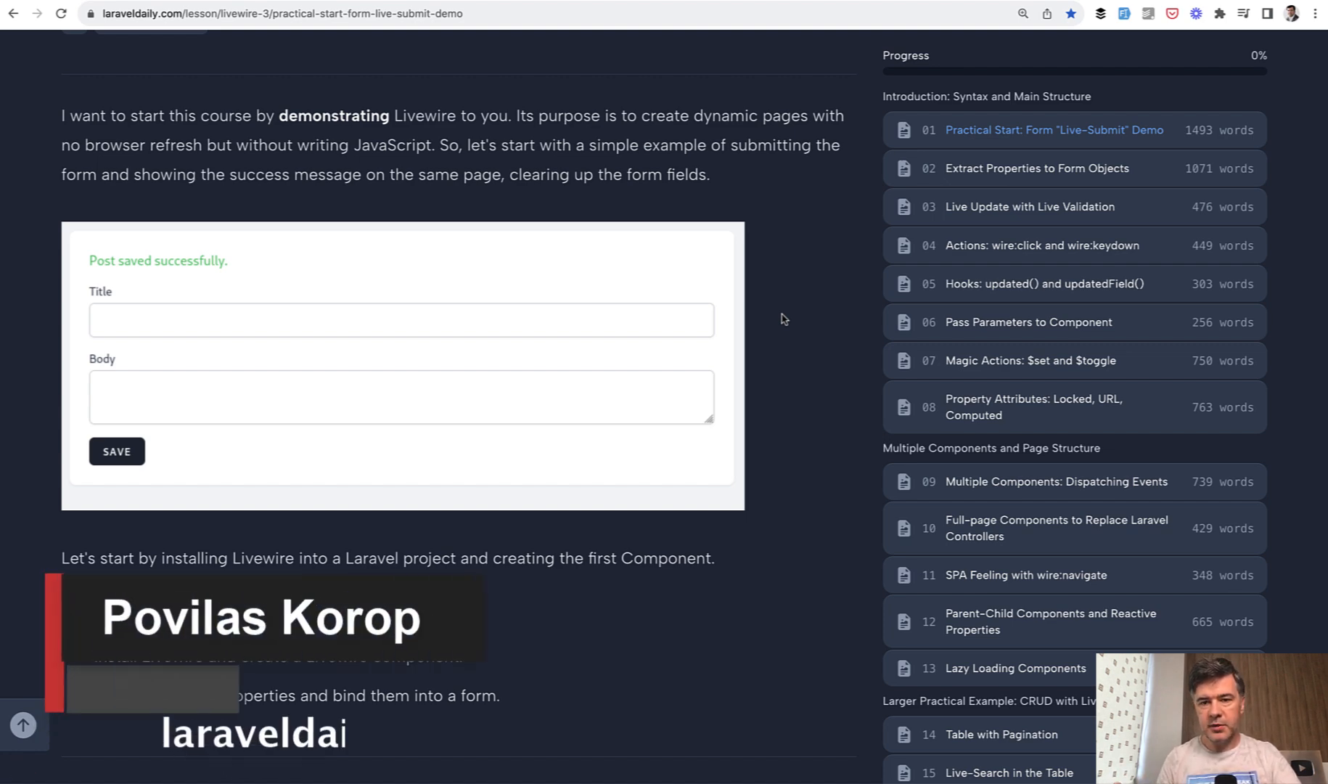
scroll("down", 3)
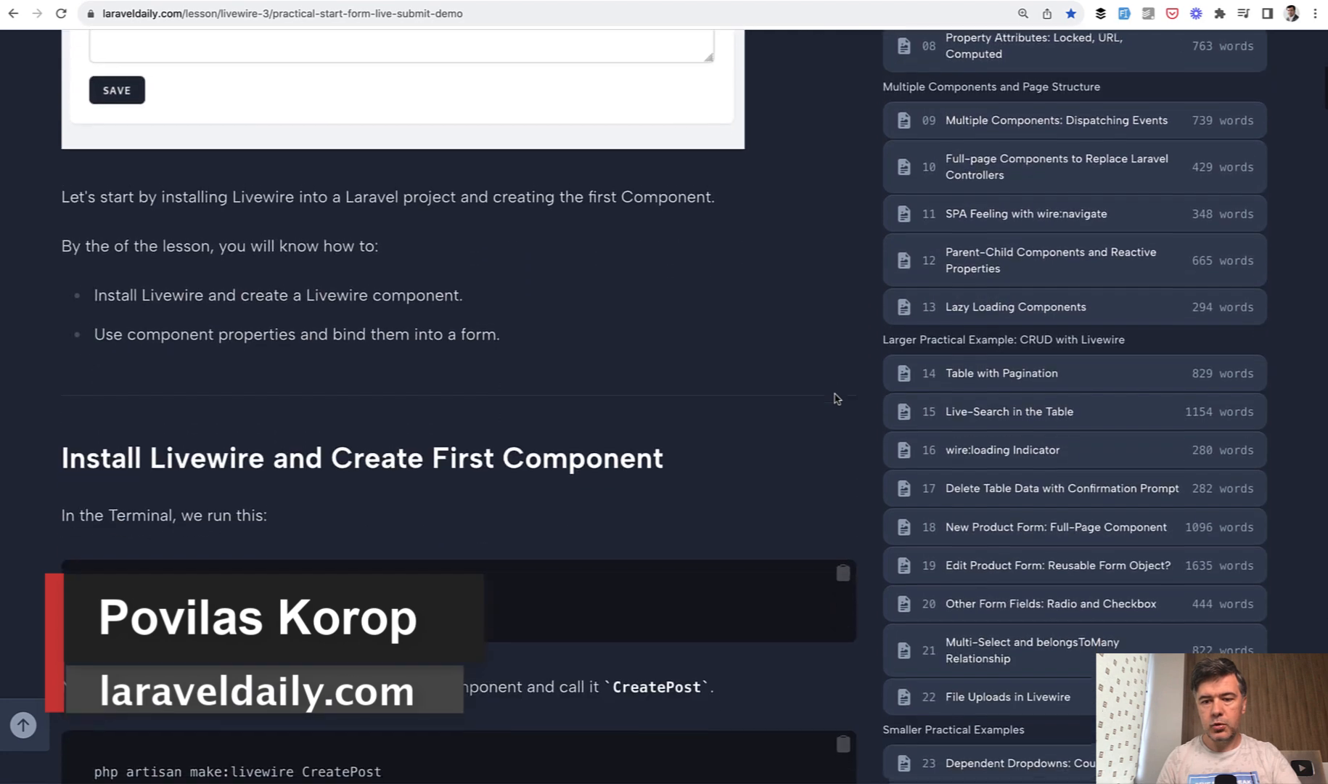
scroll("down", 3)
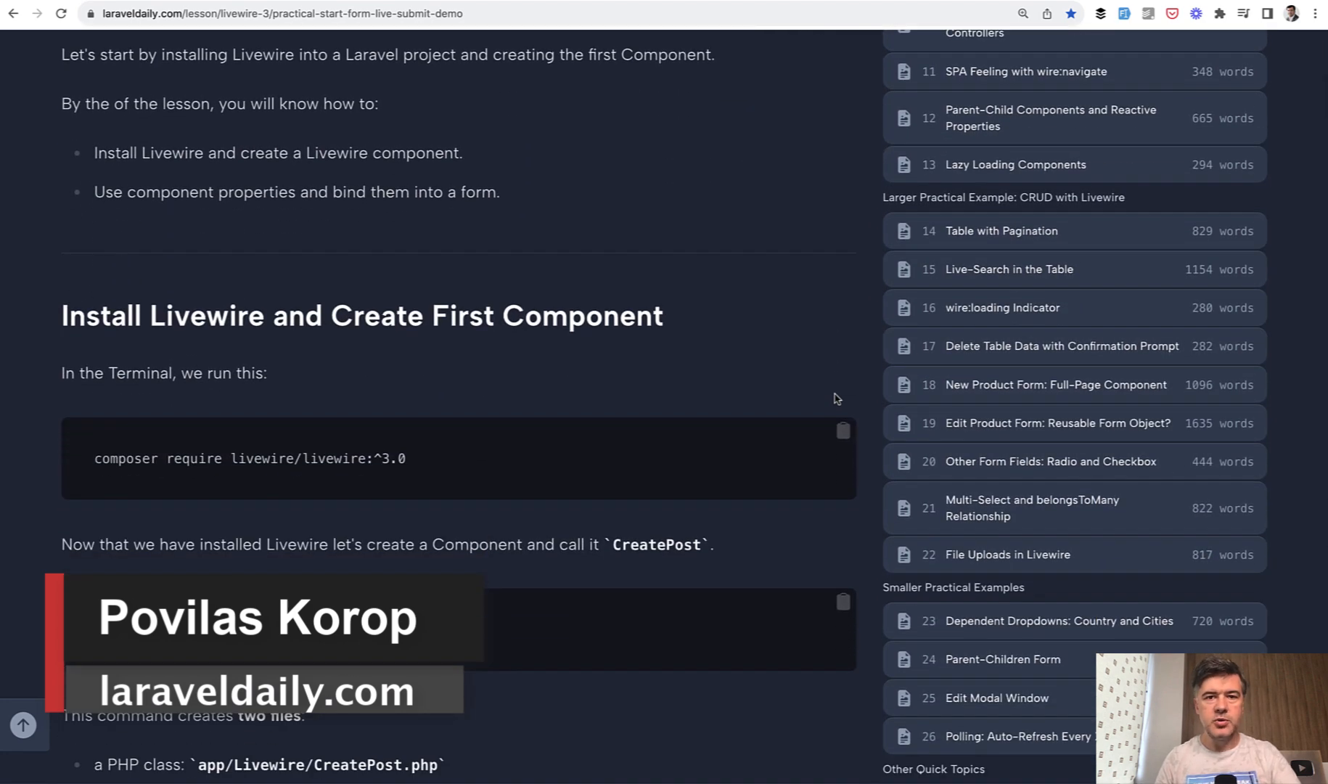